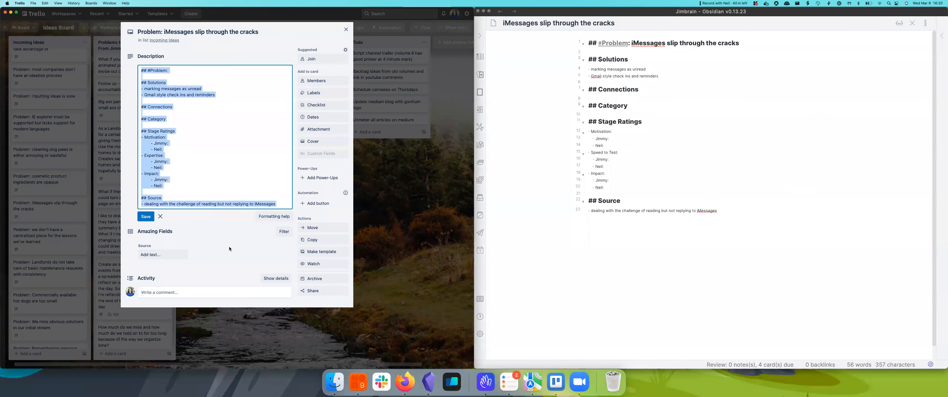
Save the edited description of the iMessages problem card so its sections render formatted.
click(145, 217)
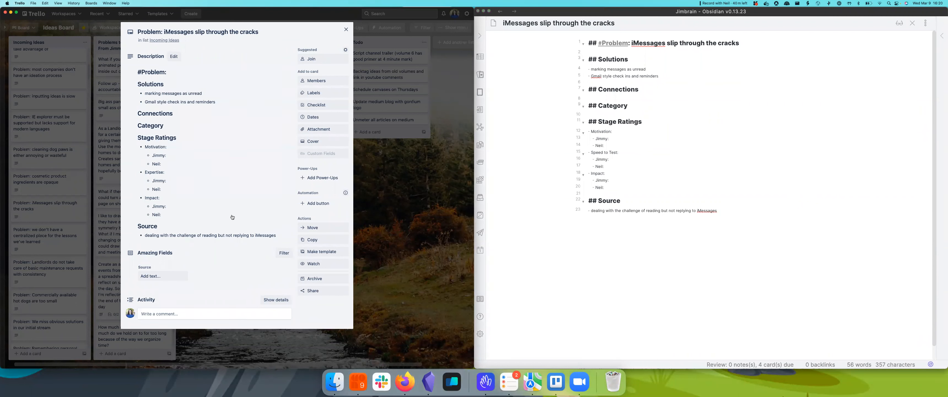
mouse_move(678, 183)
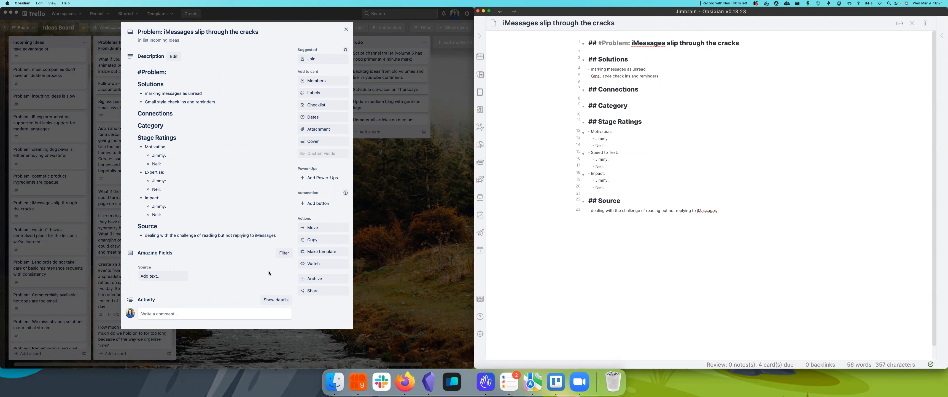
mouse_move(256, 260)
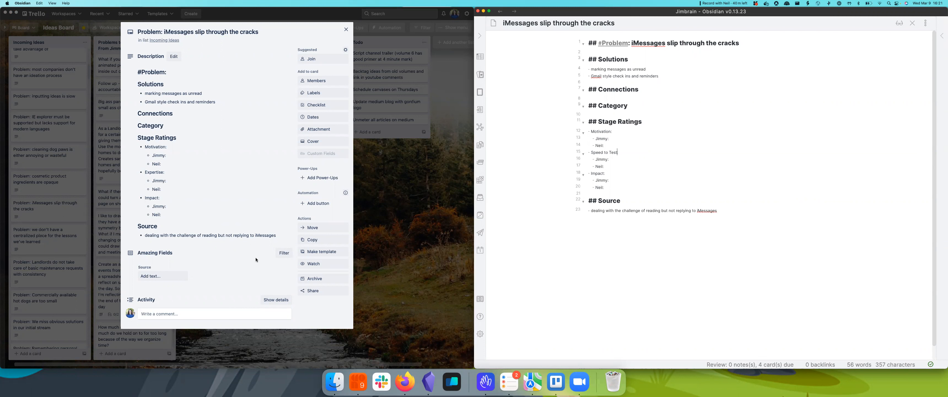
mouse_move(632, 180)
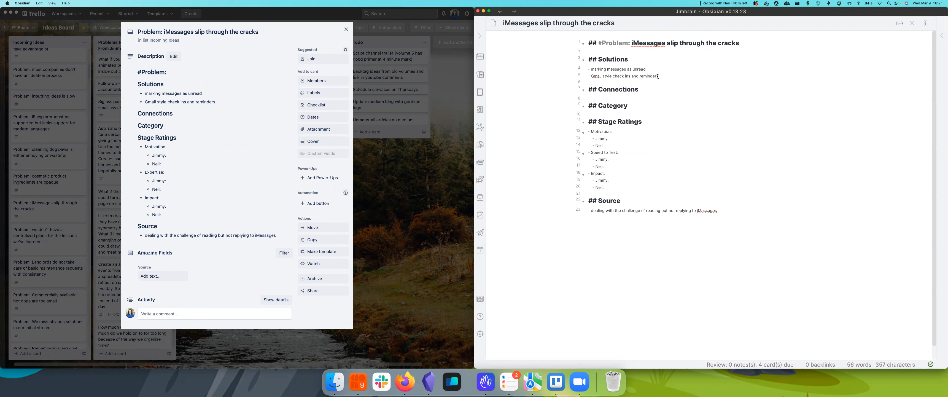
mouse_move(663, 77)
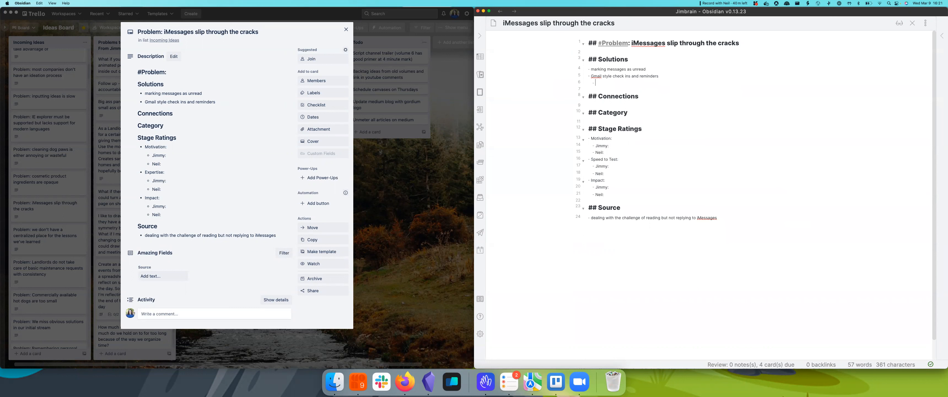
Add 'Add in tagging' and 'Android does this by default' under Solutions, then a '## Questions' heading with the procrastination question.
text(Add in tagging)
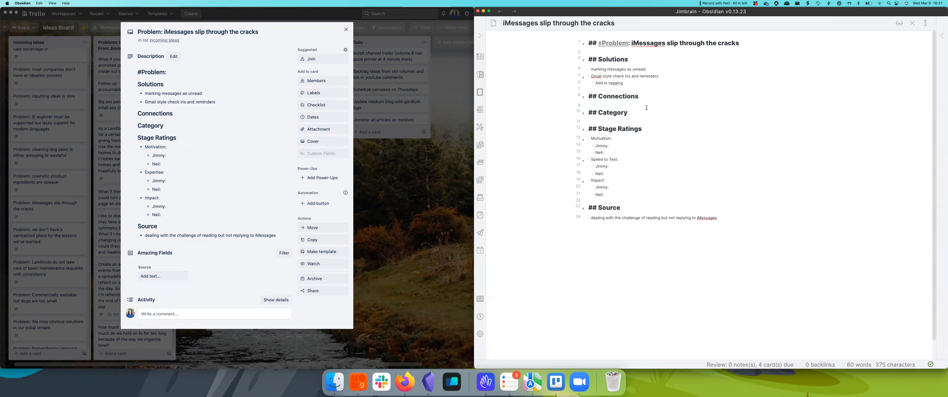
mouse_move(632, 98)
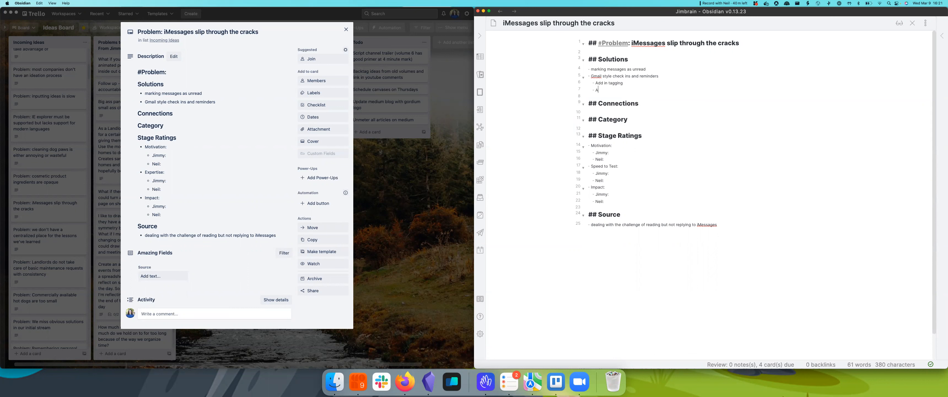
text(Android)
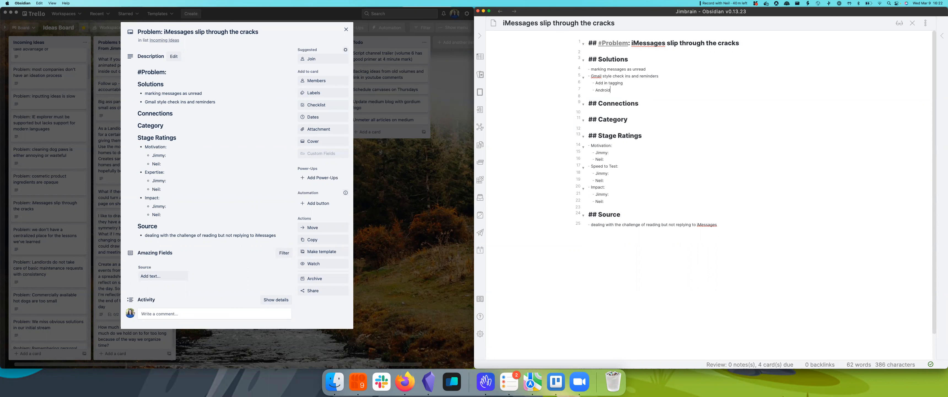
text(does this by default...)
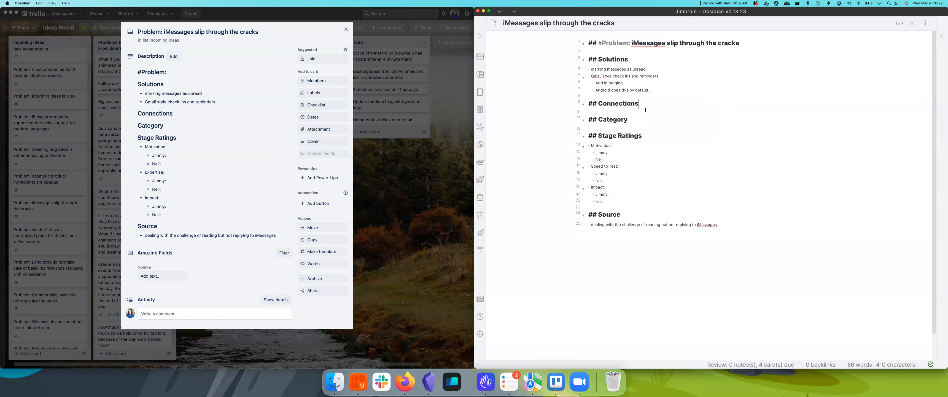
text($4)
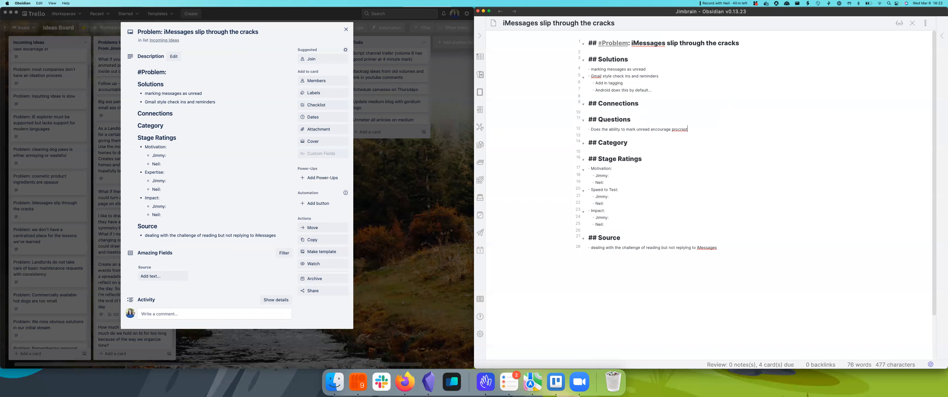
Finish the 'procrastination?' question and remove the Android bullets, leaving only 'Add in tagging'.
text(tination?)
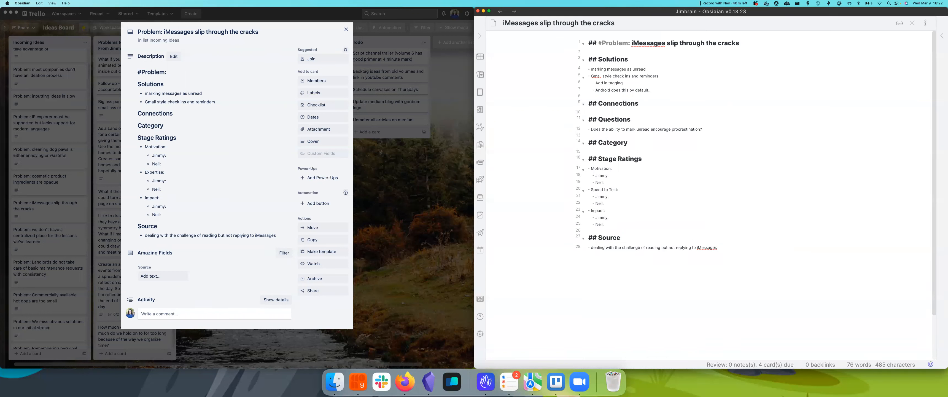
click(700, 129)
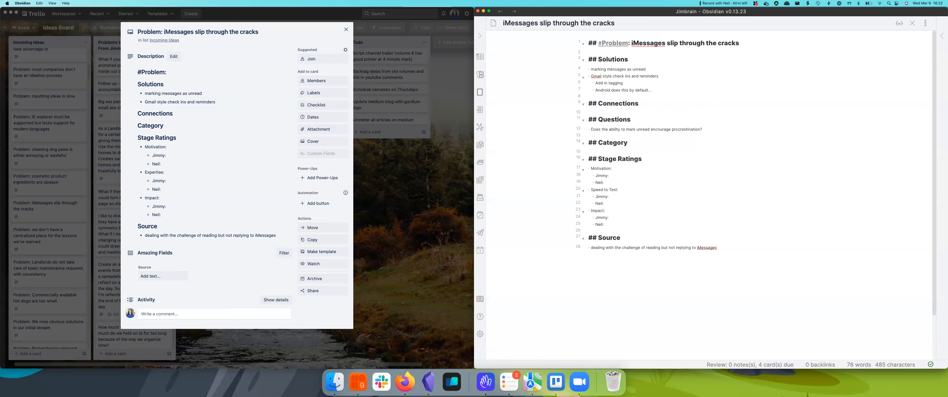
click(701, 129)
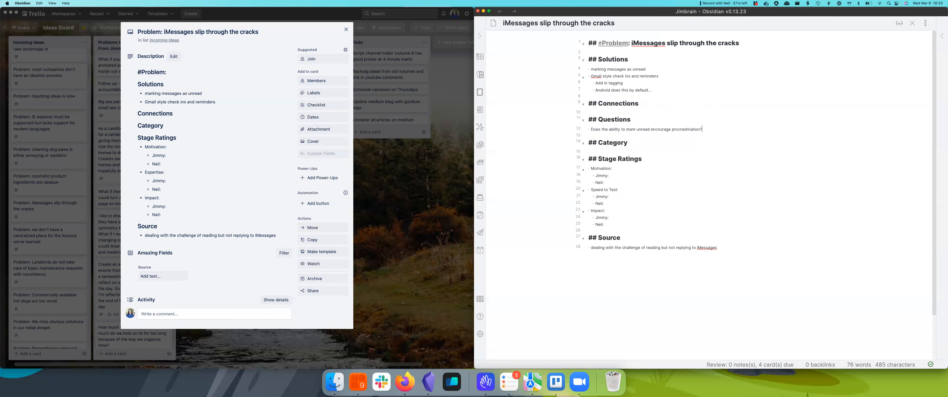
mouse_move(662, 94)
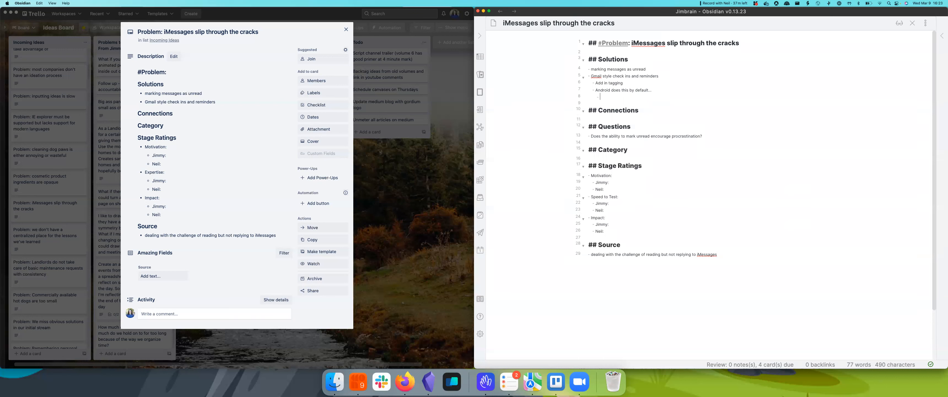
text(The equivalent)
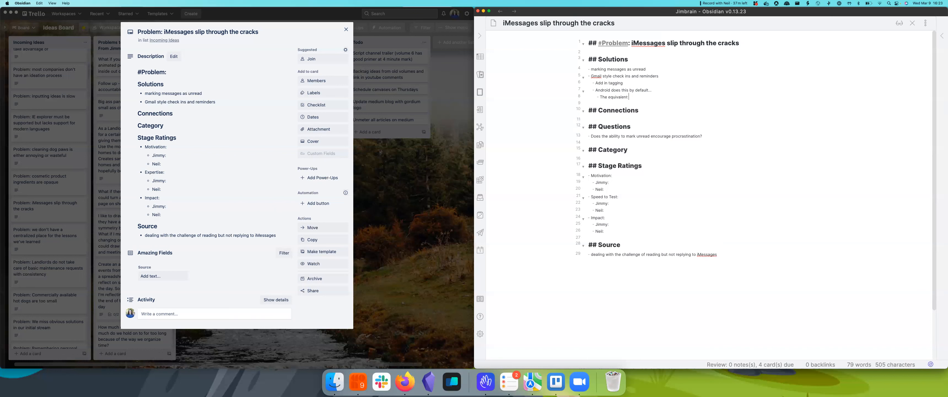
text(andro)
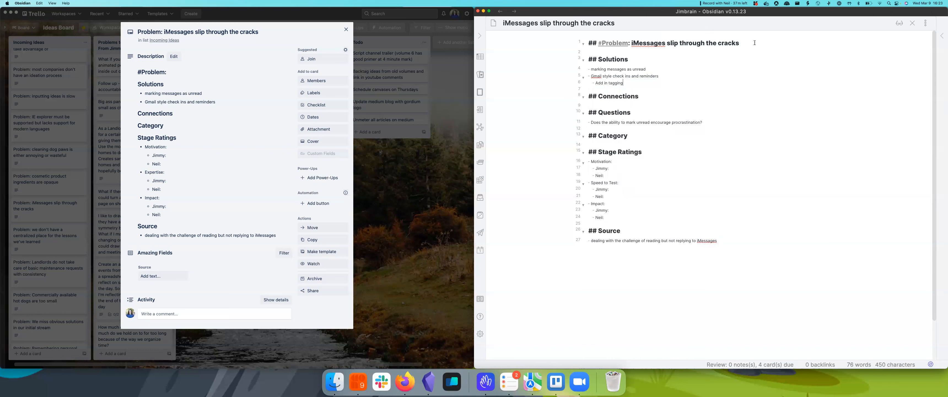
Write an '#### Android' section saying dismissing a push notification leaves messages unread.
text(#### Android)
text(- The equivalent problem on Android is that messages are m)
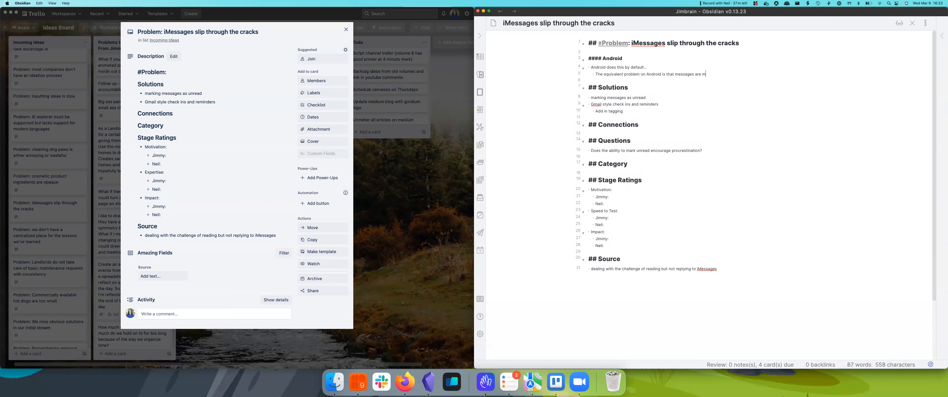
text(arked)
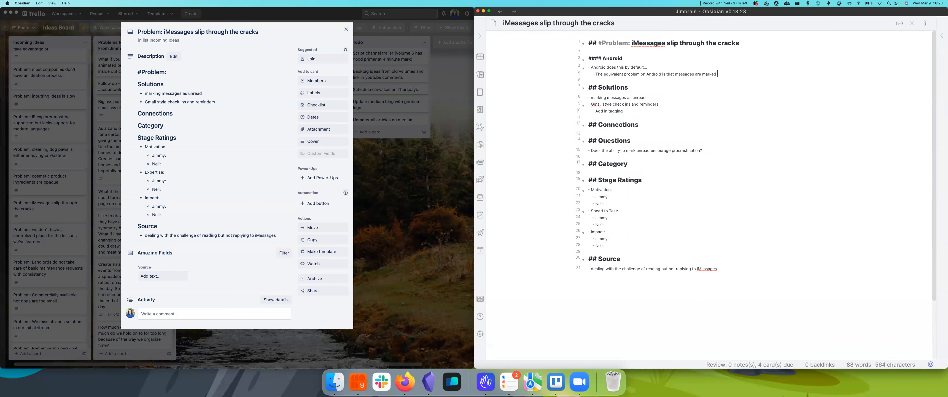
text(read when they are dismissed via a notification)
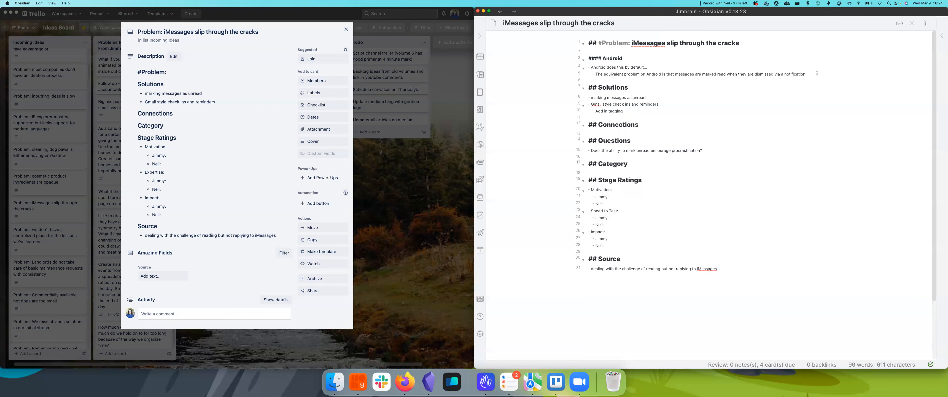
drag(718, 74, 805, 74)
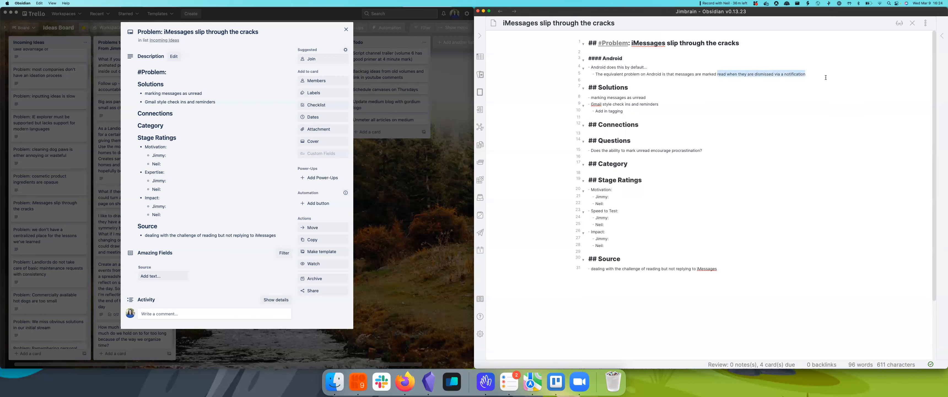
key(Delete)
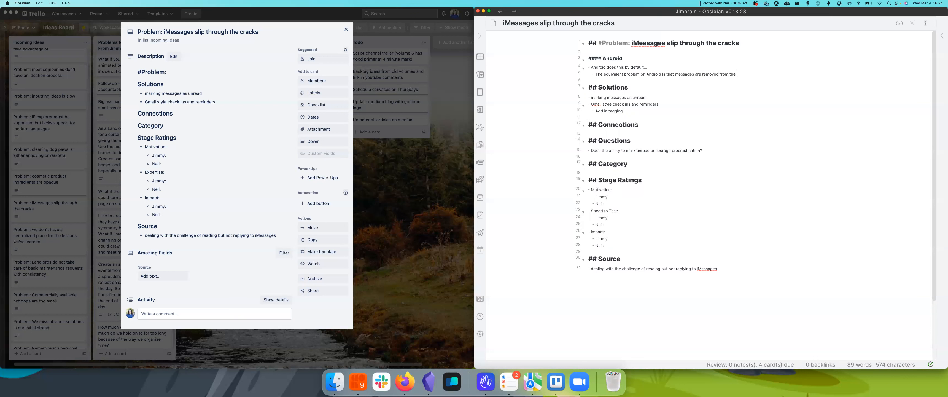
text(notification center if you dismiss the)
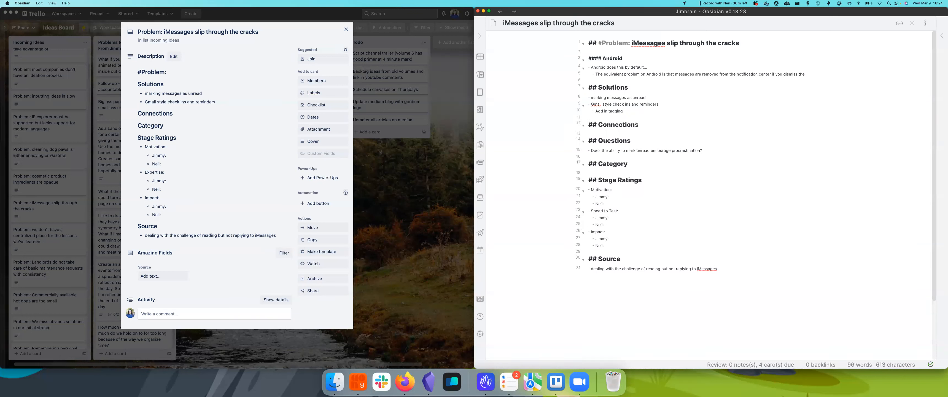
text(push notification.)
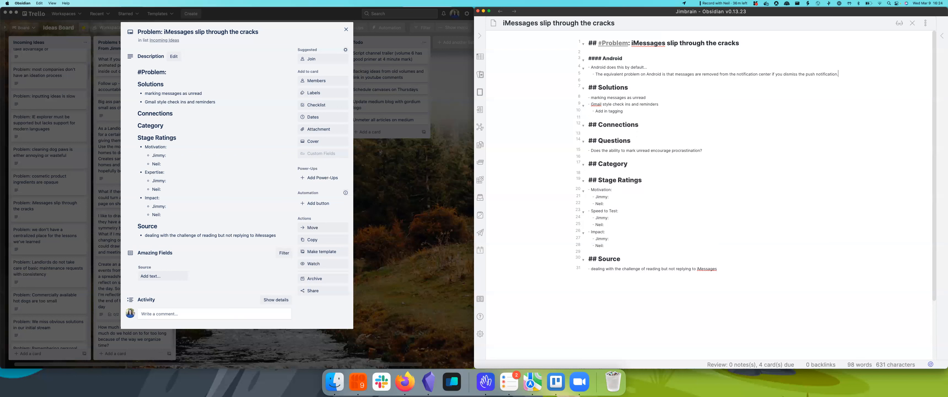
mouse_move(683, 4)
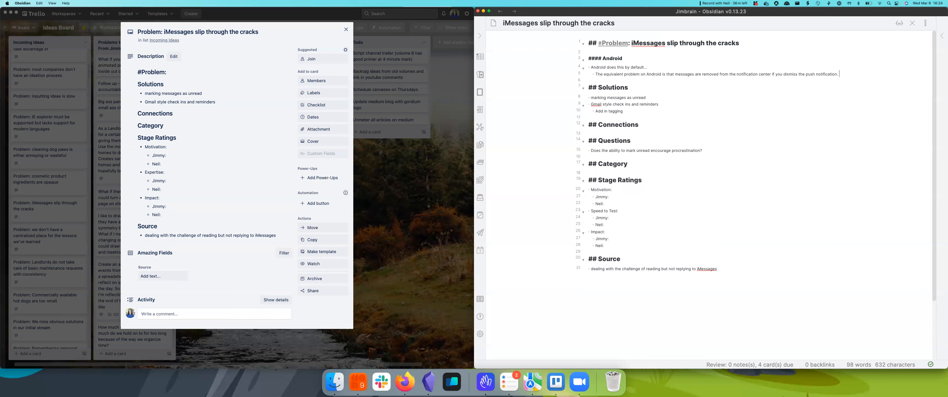
Add that they don't remind you about it like you might expect, and select the explanation to copy it.
text(They are left unread, which means they)
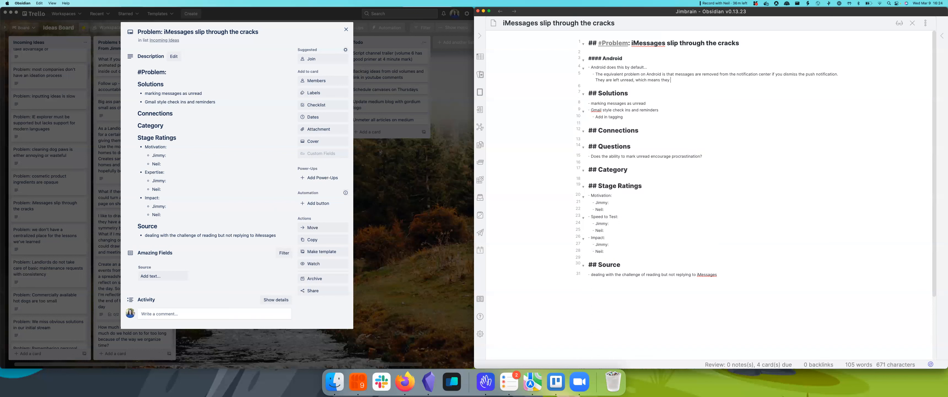
text(don't remind)
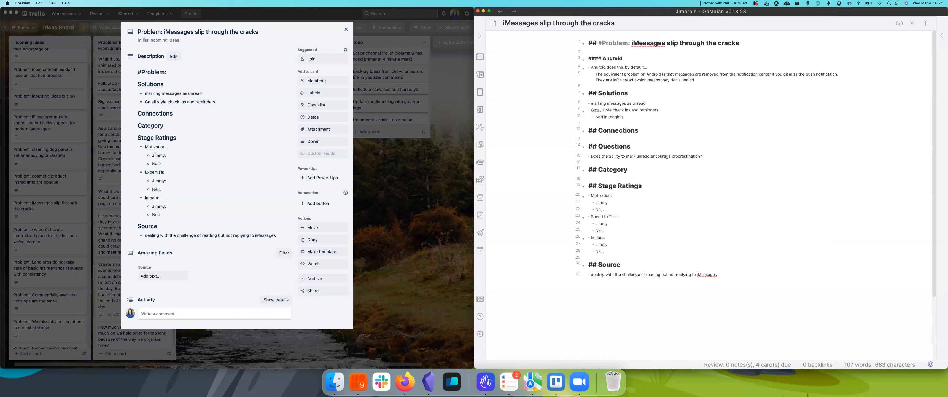
text(you about it)
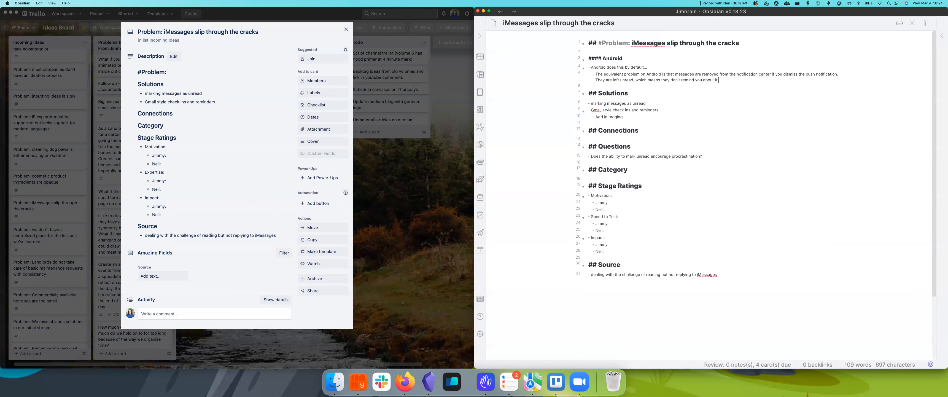
text(like you m)
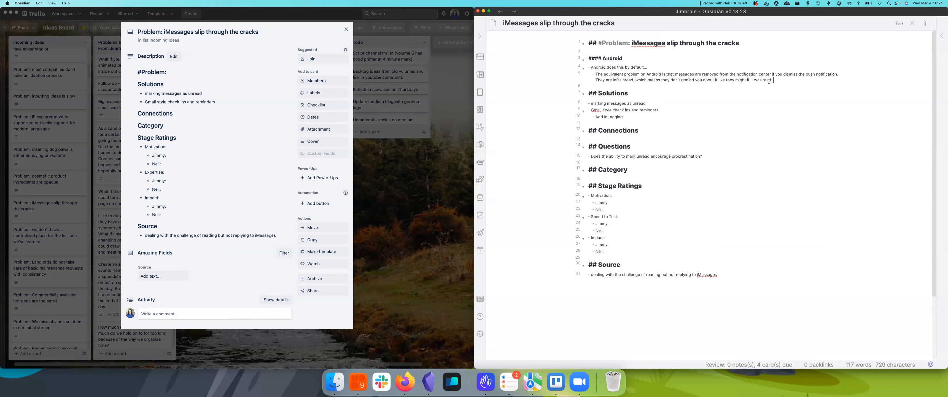
drag(593, 74, 771, 80)
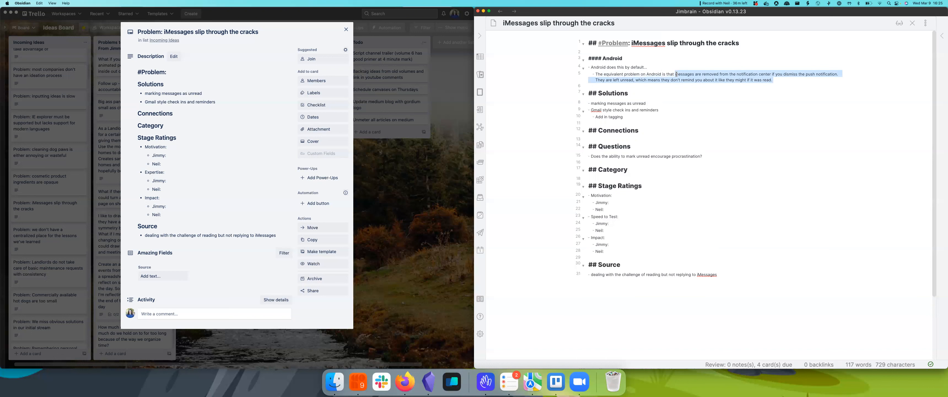
Create an Incoming Ideas problem card in Trello with the pasted Android unread-messages explanation.
click(552, 104)
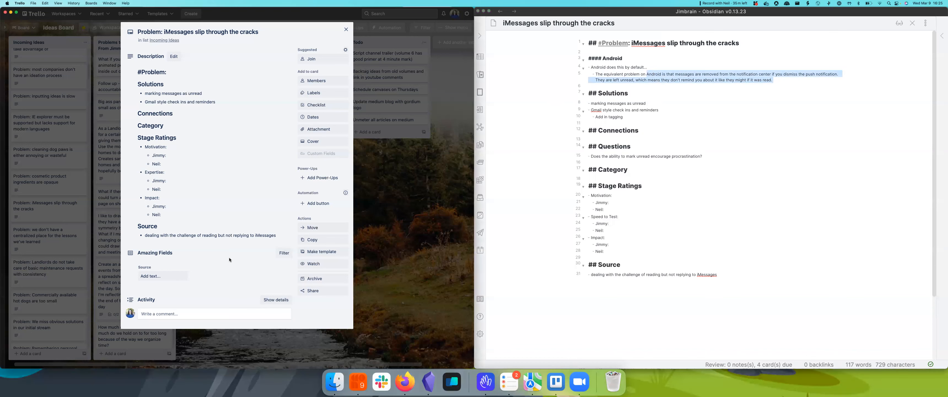
click(345, 29)
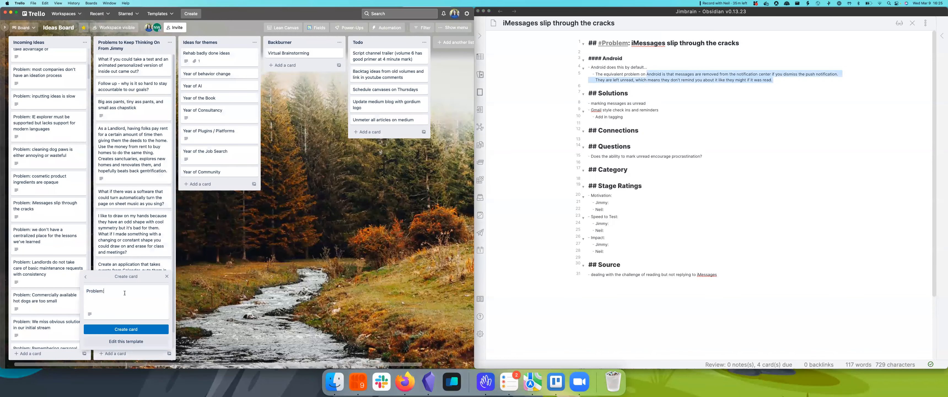
text(are left unread, which means they don't remind you about it like they might if it was read.)
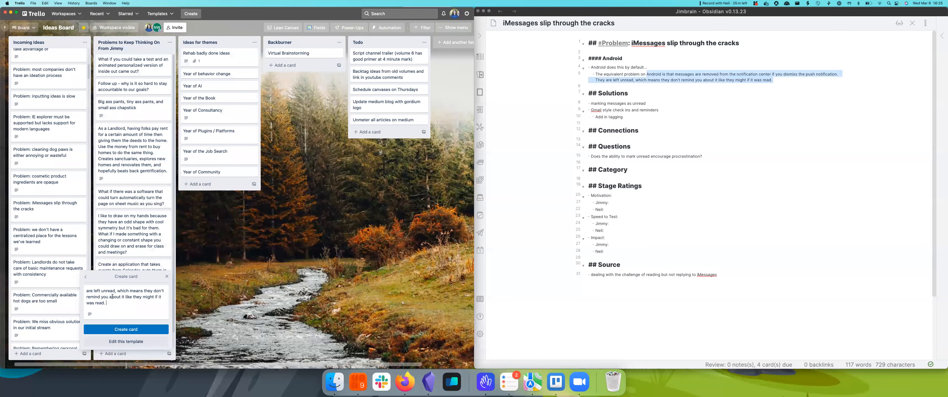
click(125, 328)
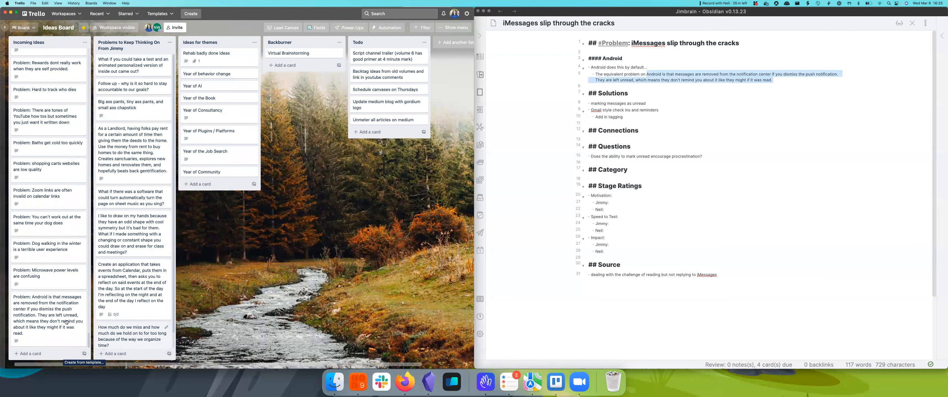
Retitle the new card to mention Android and close it.
click(47, 315)
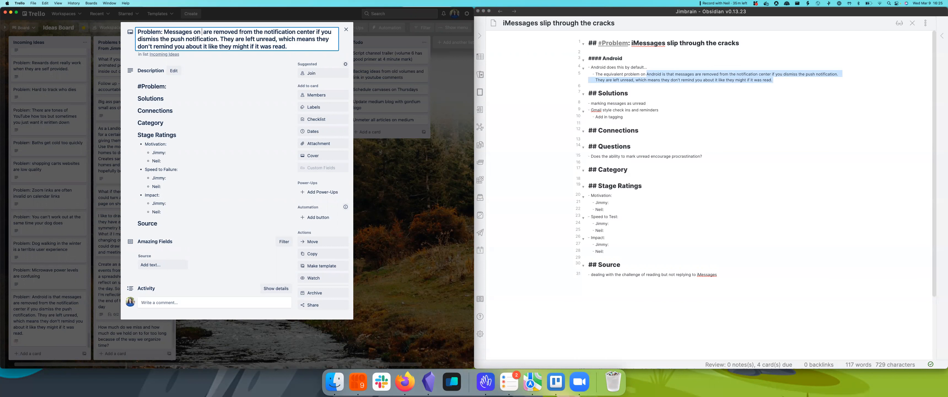
text(Android)
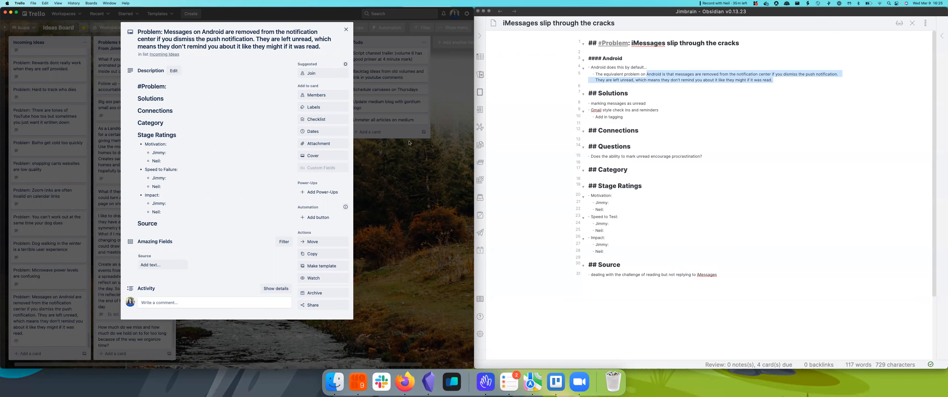
click(346, 29)
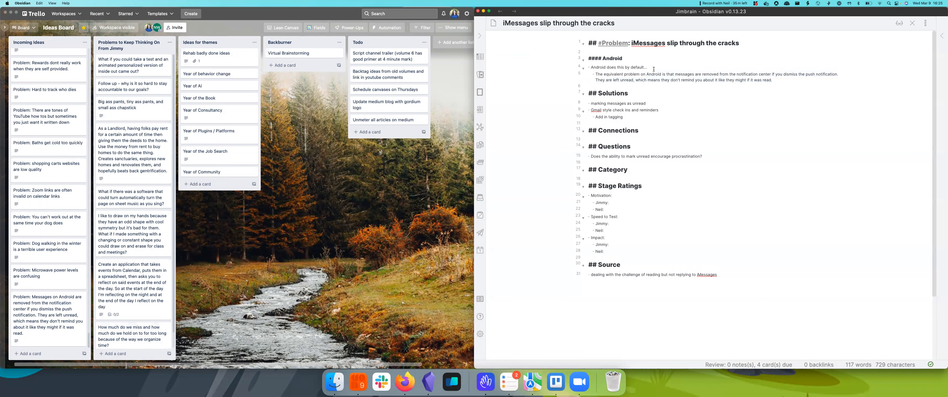
Add questions 'What is the point of texting' with Making plans, General updates, Group Messages, and 'What's the difference' from email.
drag(646, 103, 659, 110)
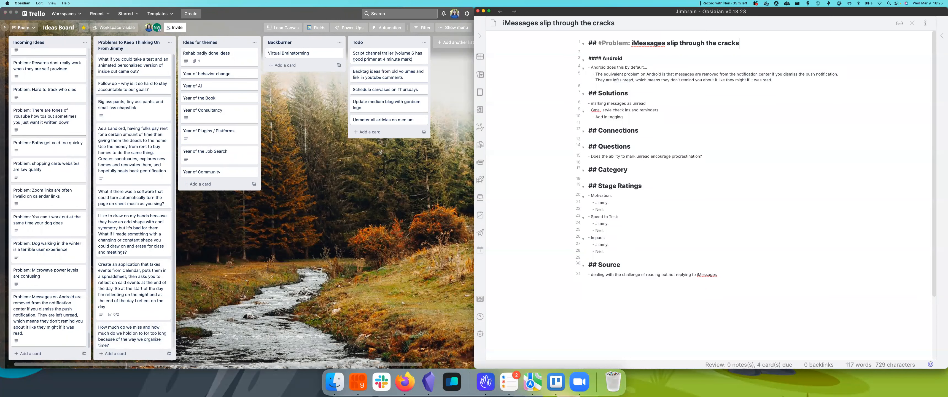
text(w)
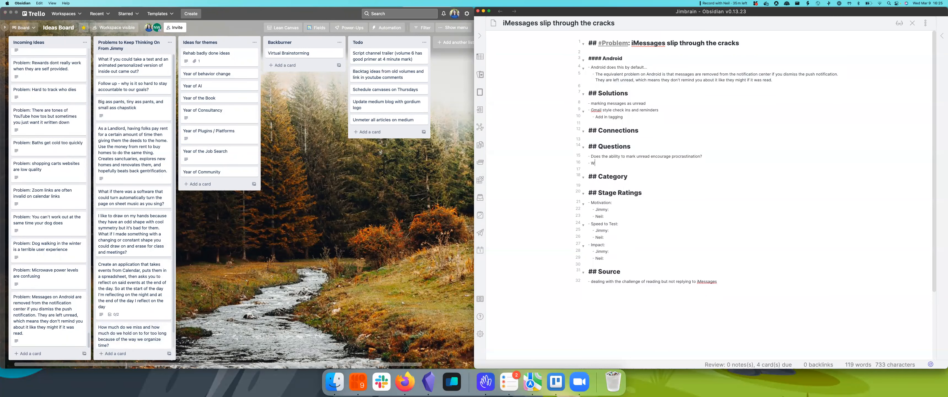
text(hat is the point of texting?)
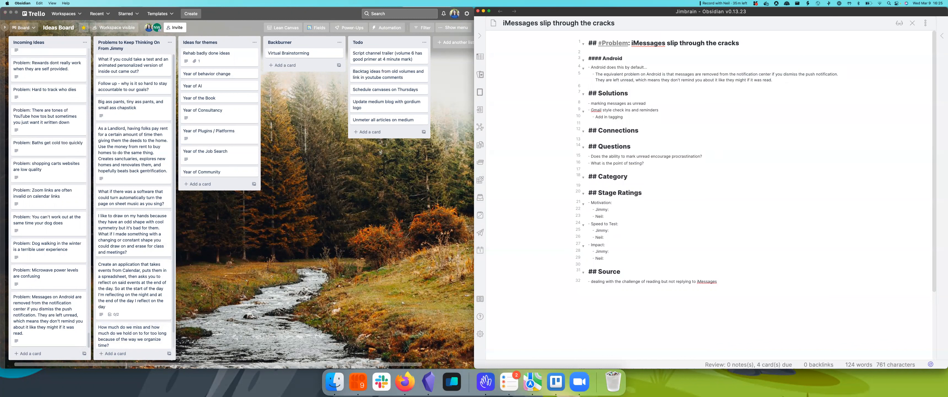
click(643, 162)
text(Making plans)
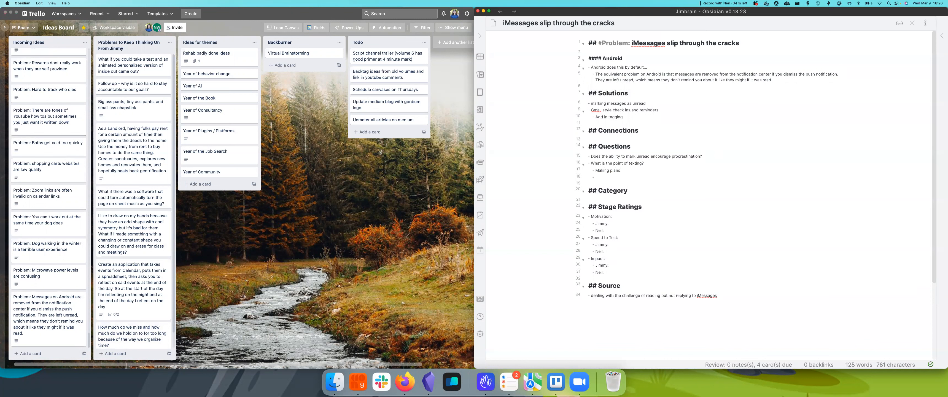
text(General updates)
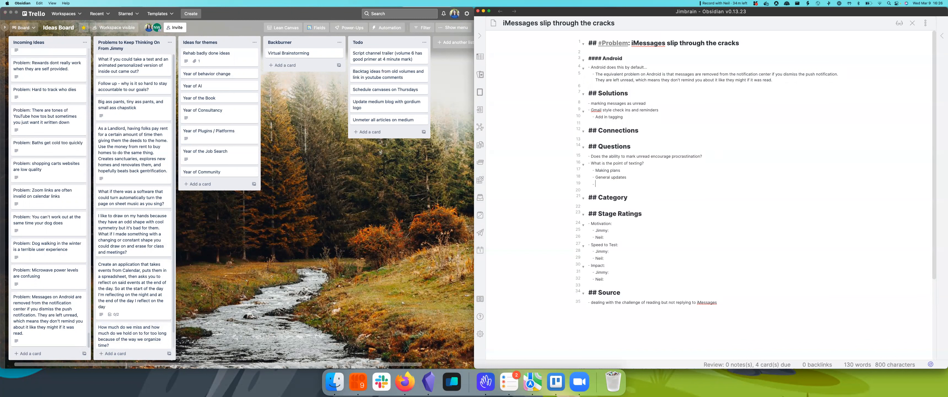
text(Group Messages)
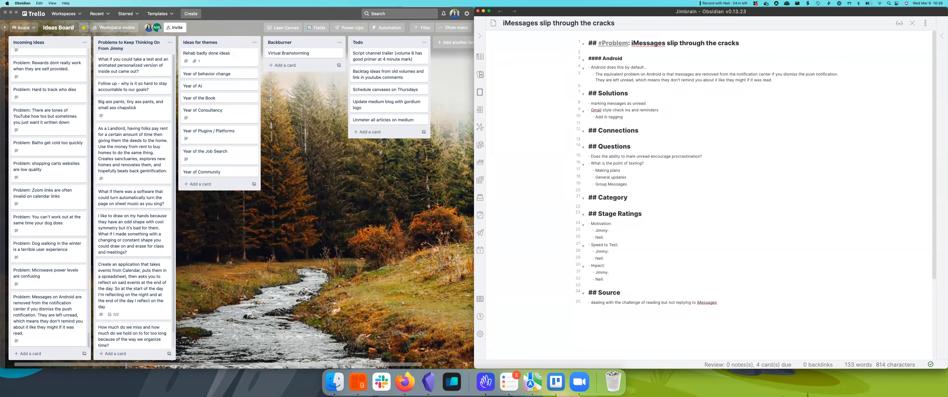
text(What's)
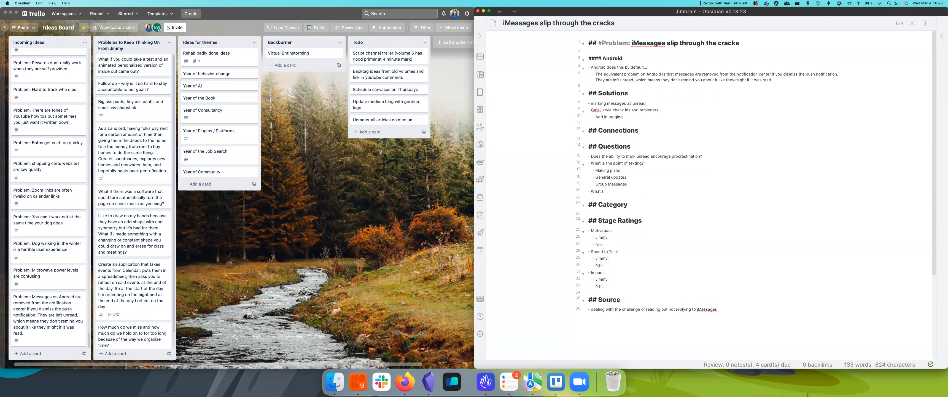
text(the difference between text and email?)
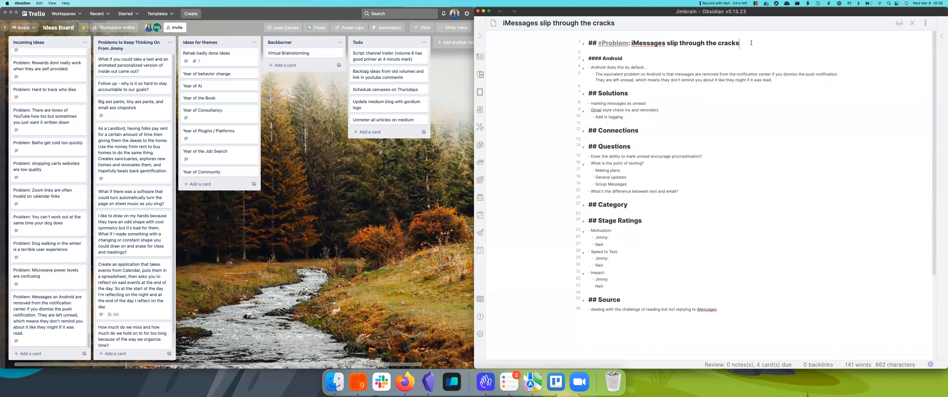
Write an intro saying forgotten texts should have been a call or an email, sent over the wrong communication channel.
text(Dog)
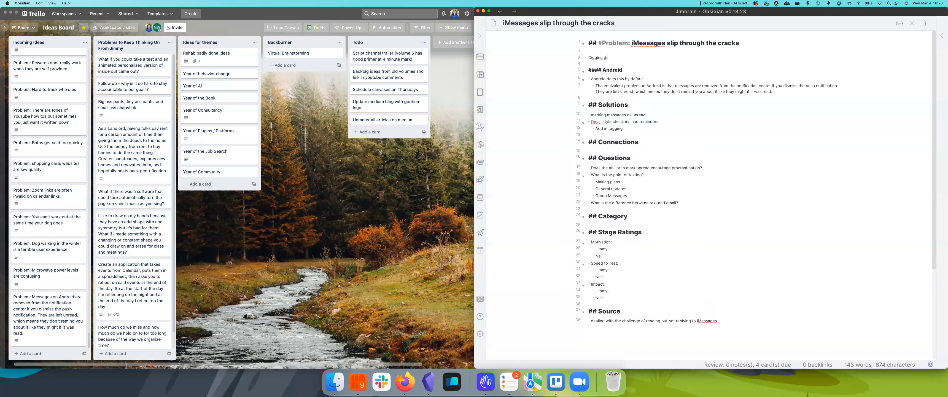
text(deeper, the reason we forget)
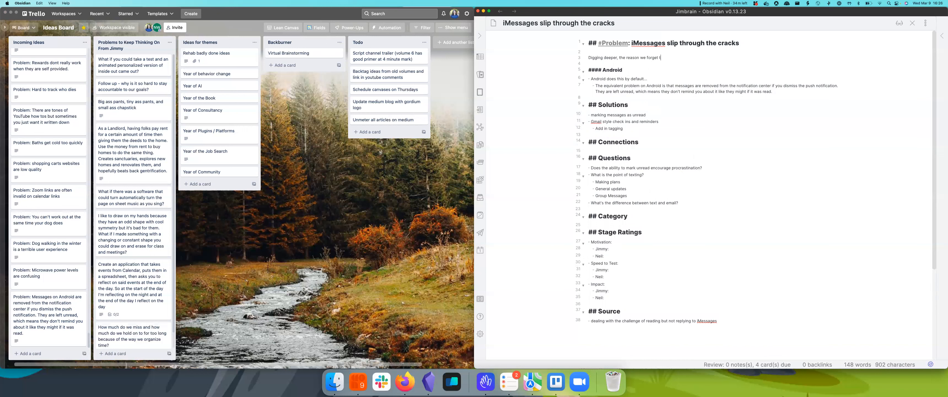
text(texts is that the text wasn't meant to be a text at all.)
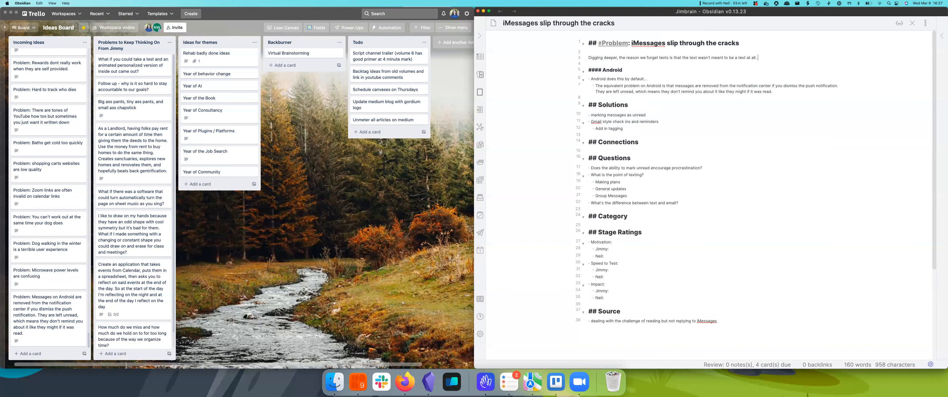
text(It should have bee)
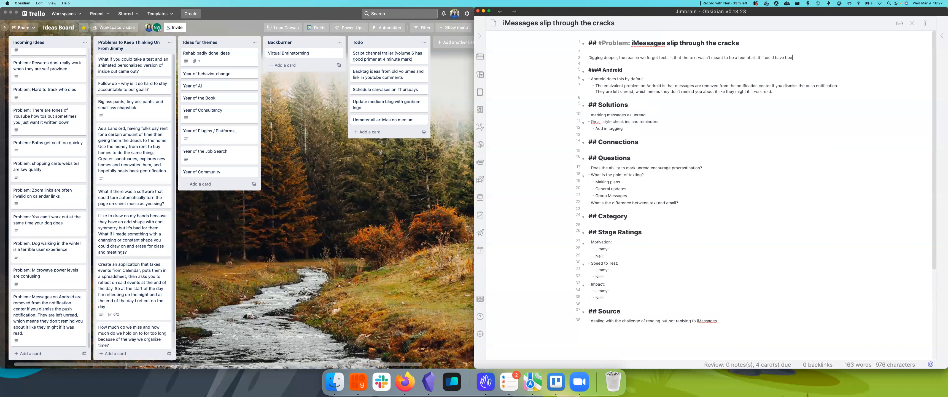
text(a call or an email.)
text(These messages exist because the sp)
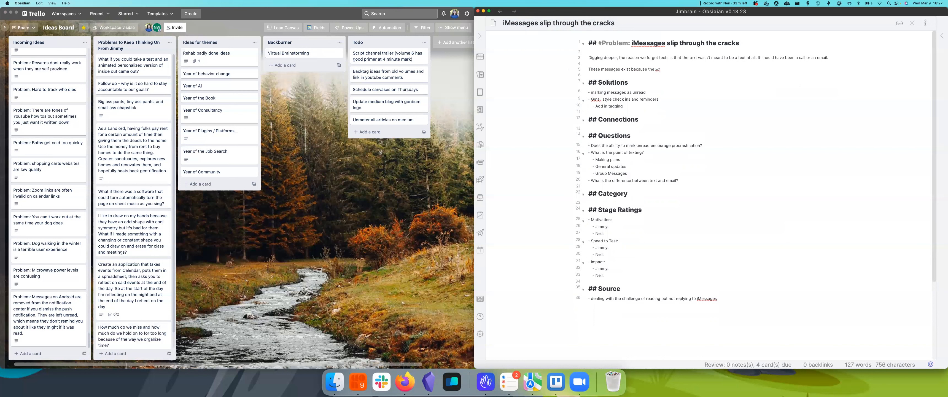
text(wrong channel is chosen for)
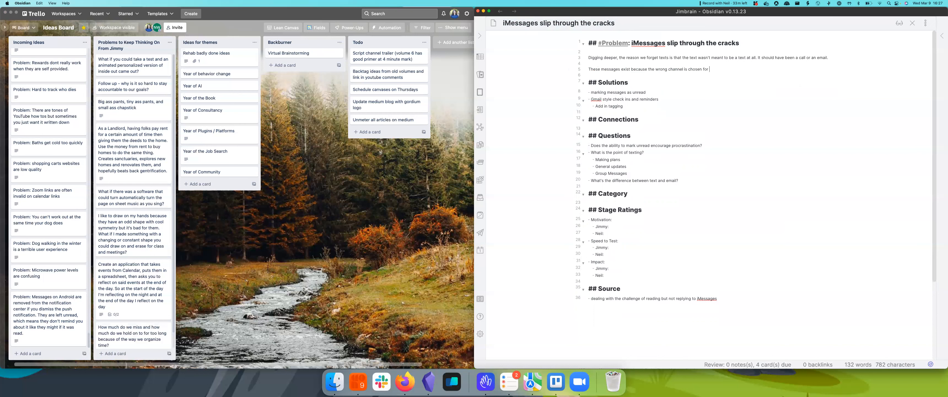
text(communication.)
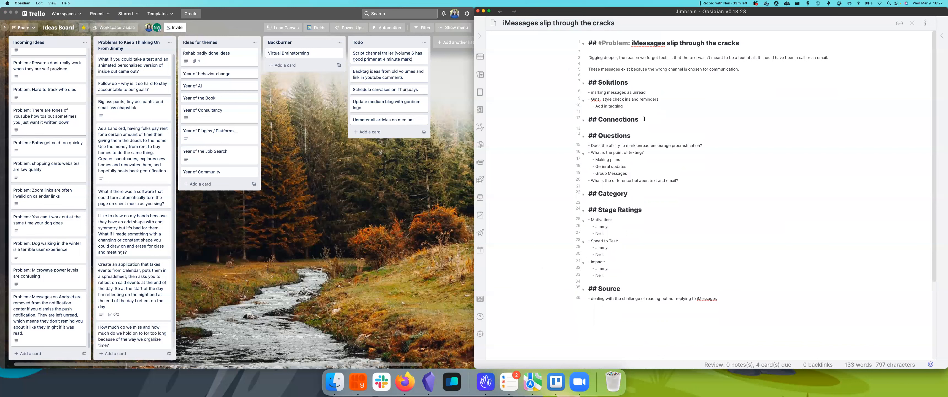
Link [[Deep Work by Cal Newport]] on email and a [[Chat...]] greedy note, adding 'so it needs to be used with care'.
text([[de)
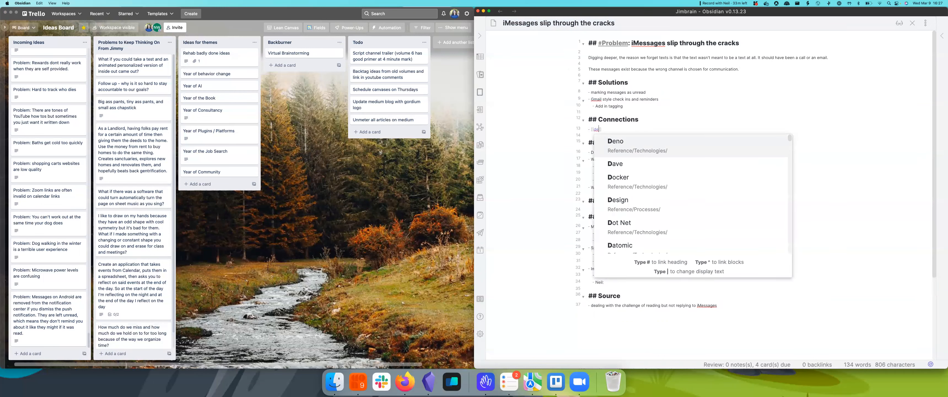
text(Deep Work by Cal Newport])
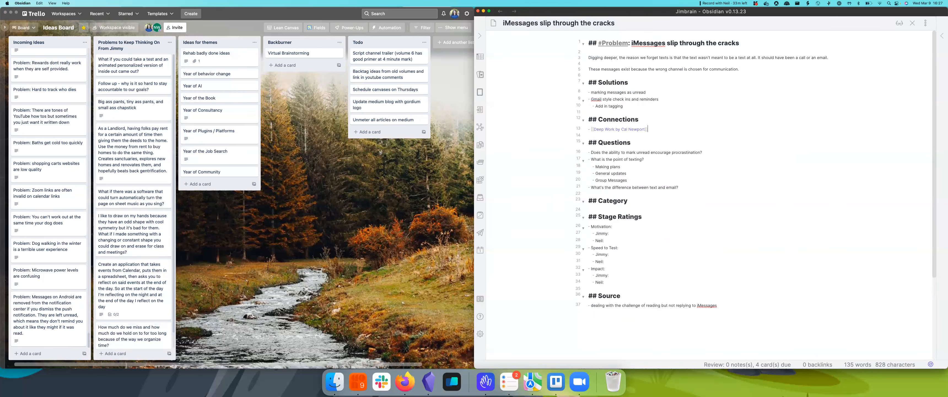
text(talks about how to do email)
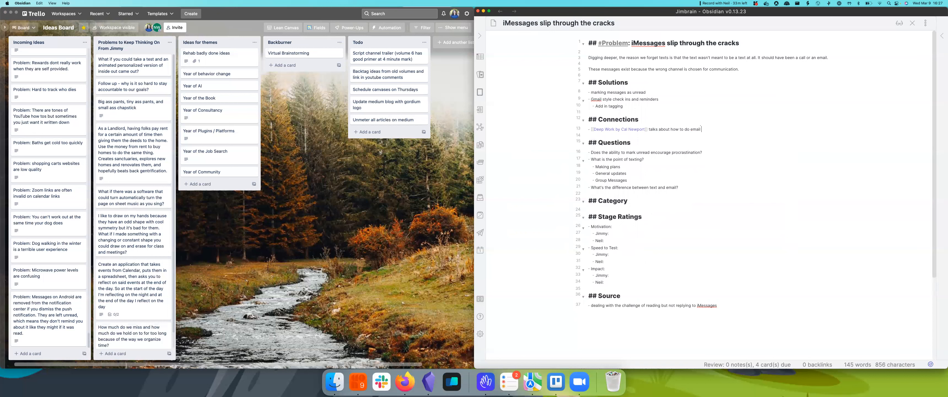
text(well. We need the equivalent for texting)
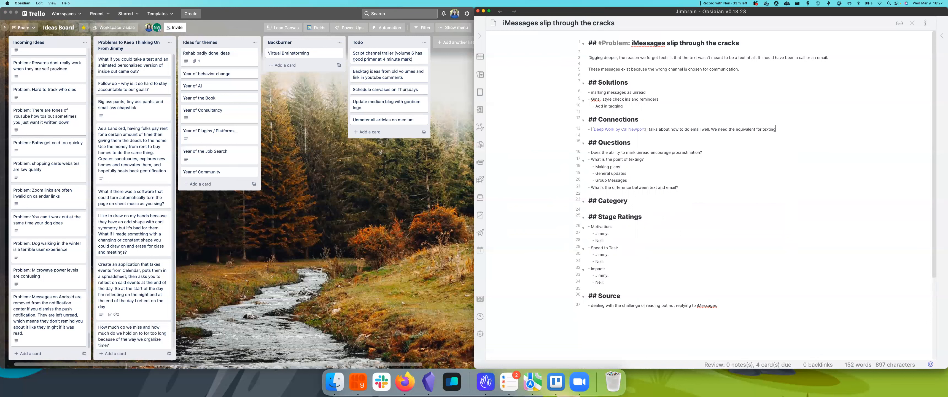
text([[Ch)
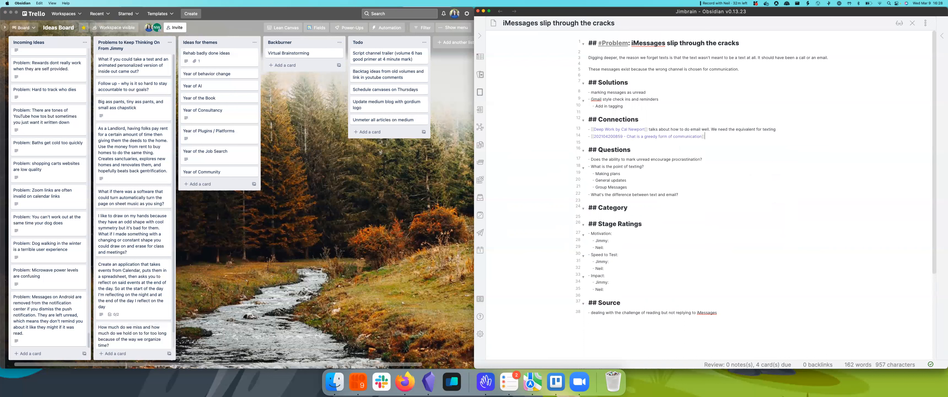
text(so it needs to be used with care)
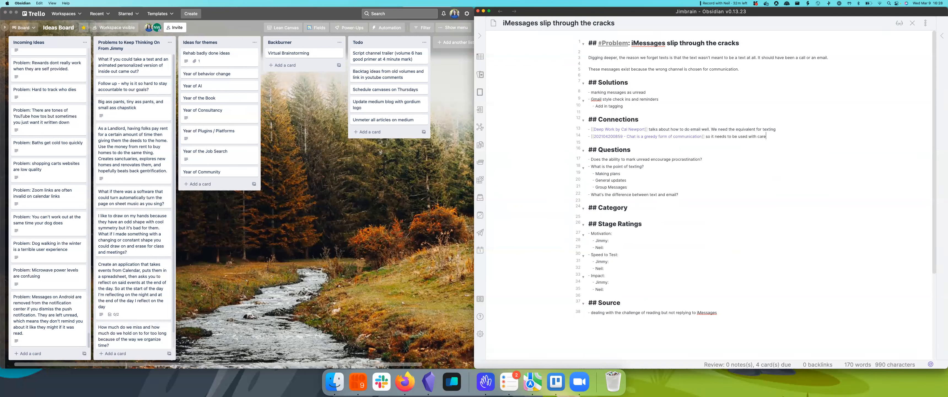
mouse_move(728, 98)
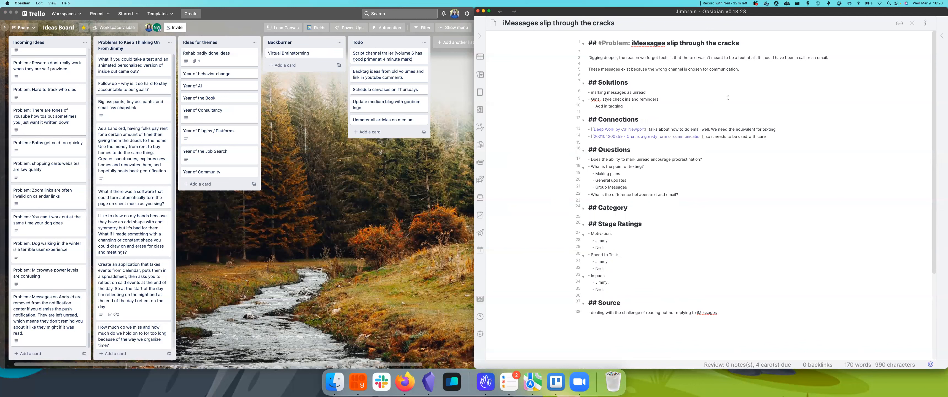
Link [[Volley]] and note chat is ideally mostly used for real time communication.
text([[)
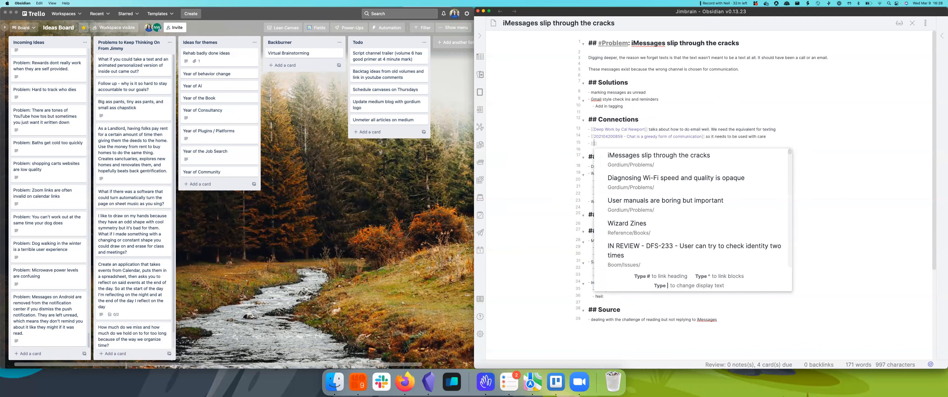
text(vol)
text(- Upsol)
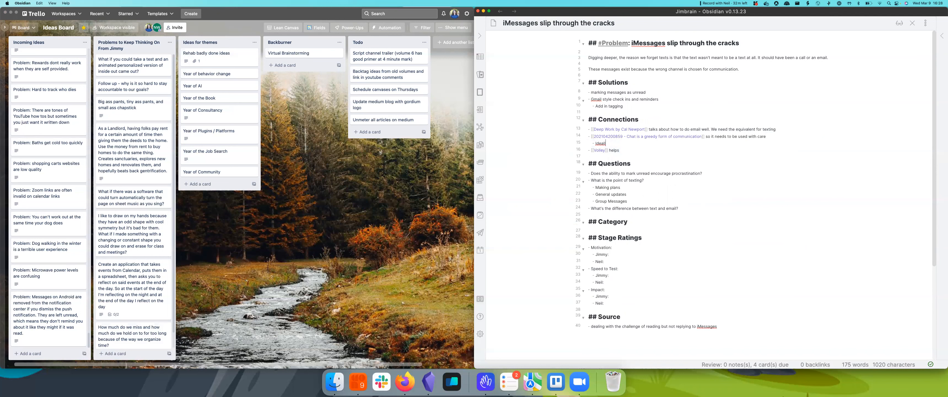
text(Ideally it's mostly)
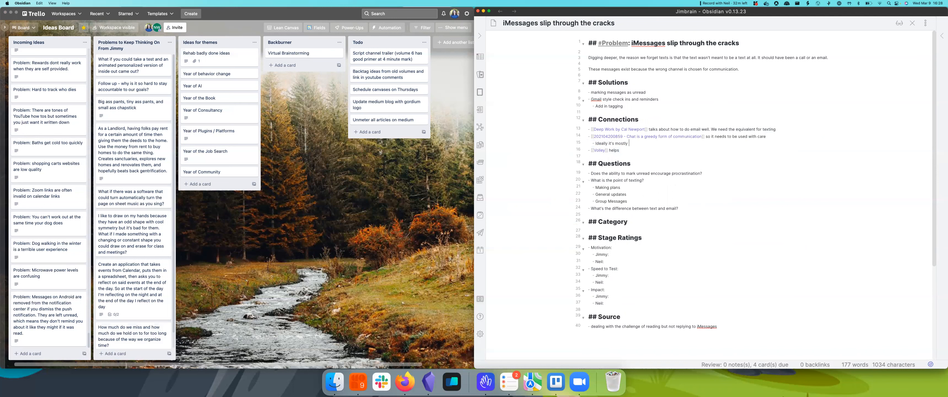
text(used for real time)
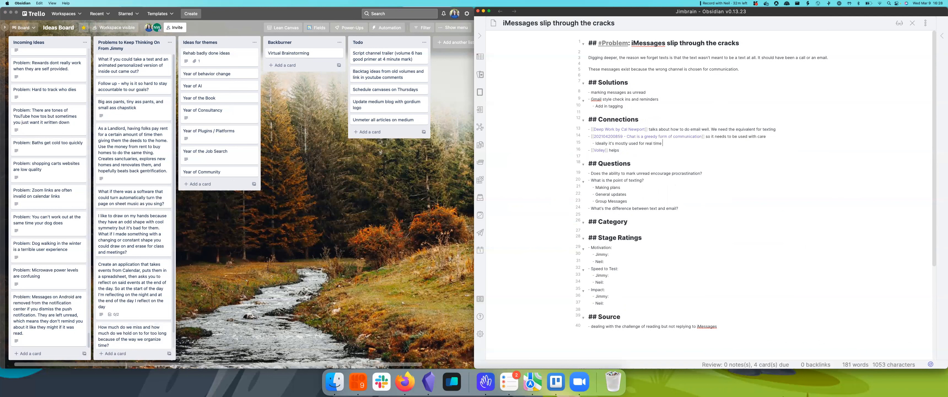
text(communication that is low fidelity)
click(629, 150)
text( bridge the gap and move)
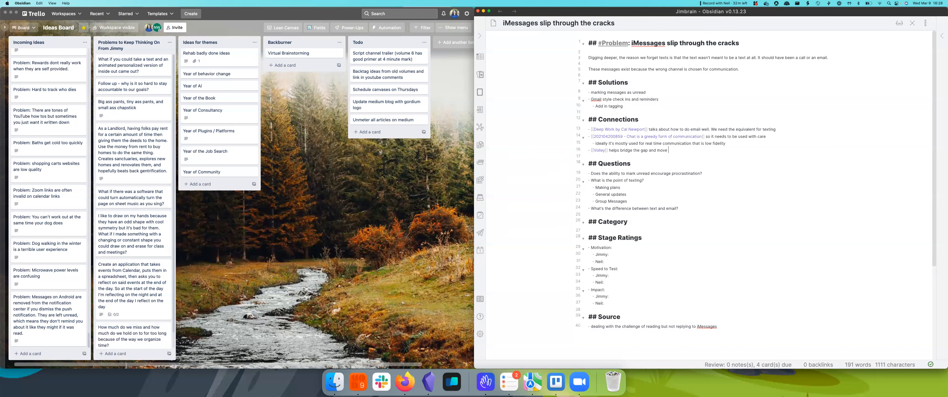
Note conversations needing high fidelity should go async, then start a new 'Text' intro paragraph.
text(conversation that)
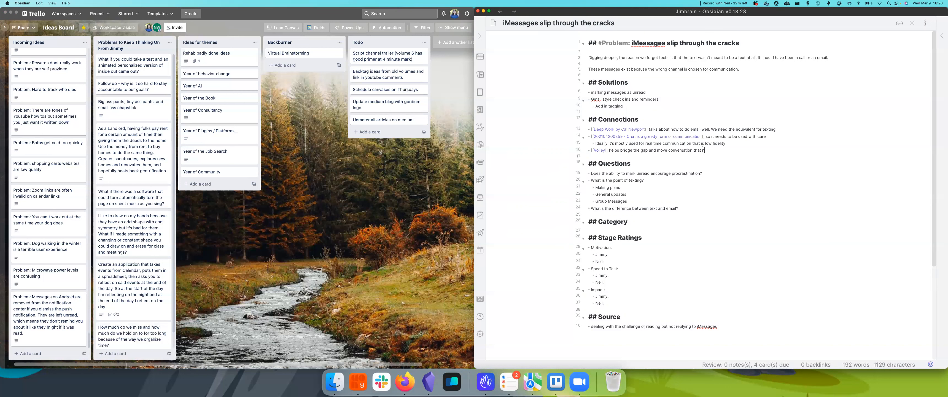
text(need high fied)
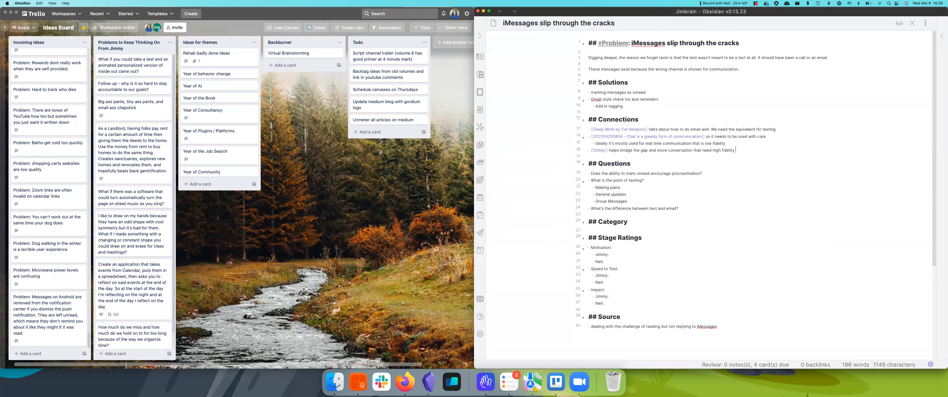
text(asynchronous)
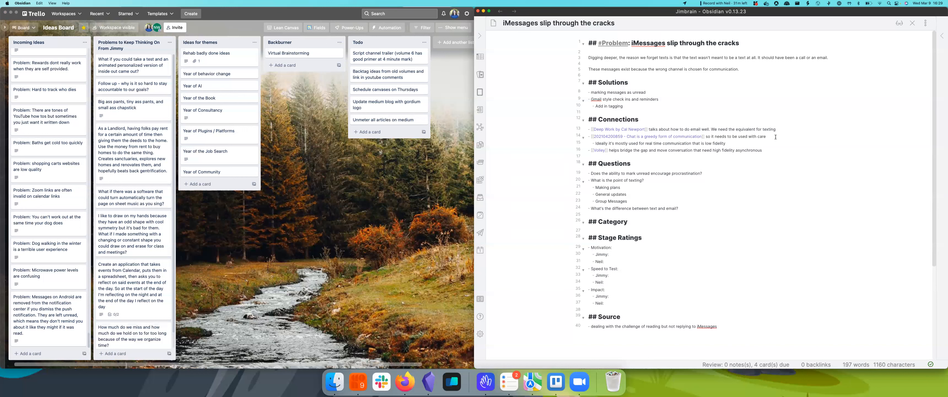
click(762, 150)
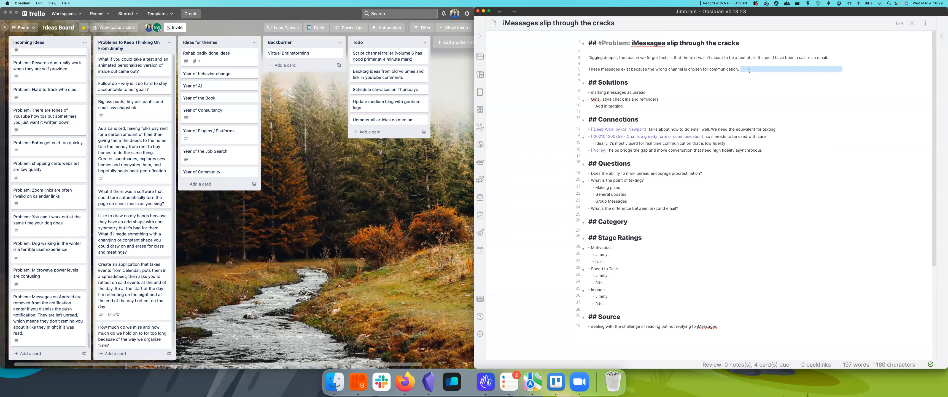
text(Texting is setup to handle synchronous, low fidelity conversation.)
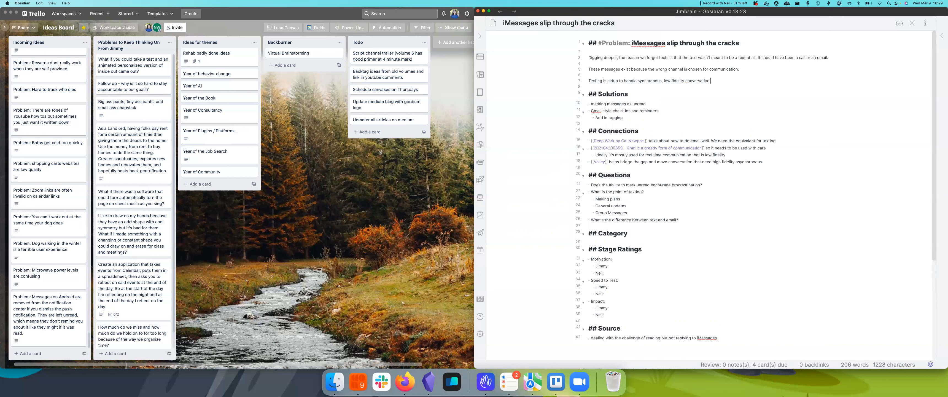
Finish the paragraph: messages that are not tied to a moment get lost.
text(Messages)
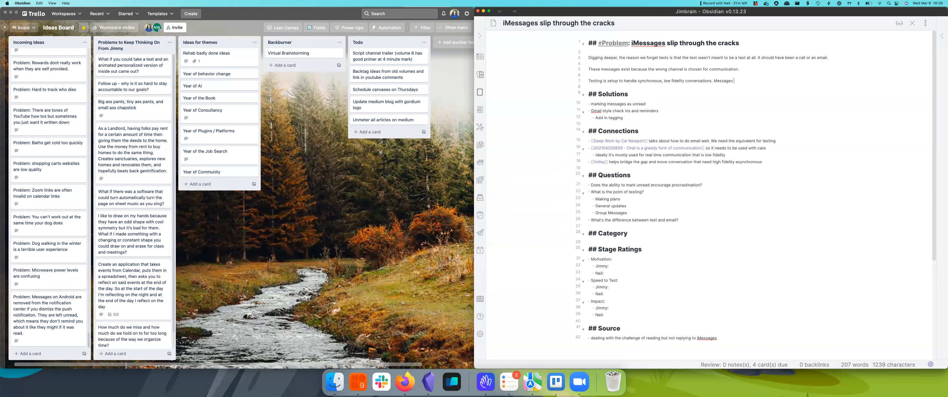
text(that are not tied to a specific moment thus)
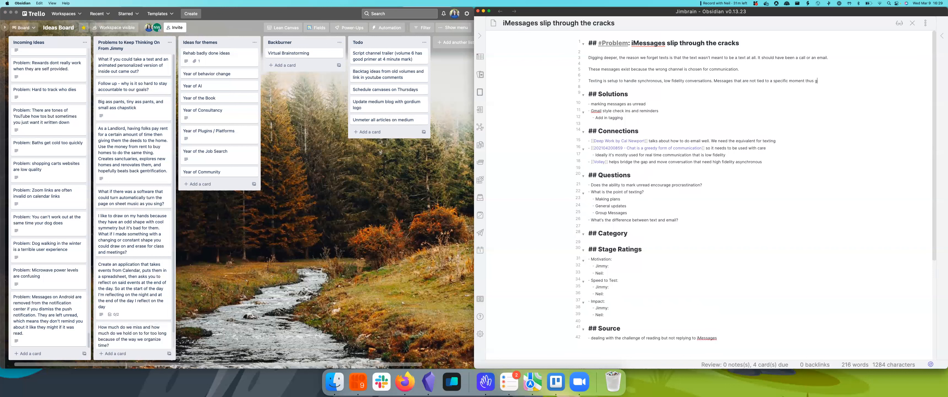
text(get lost.)
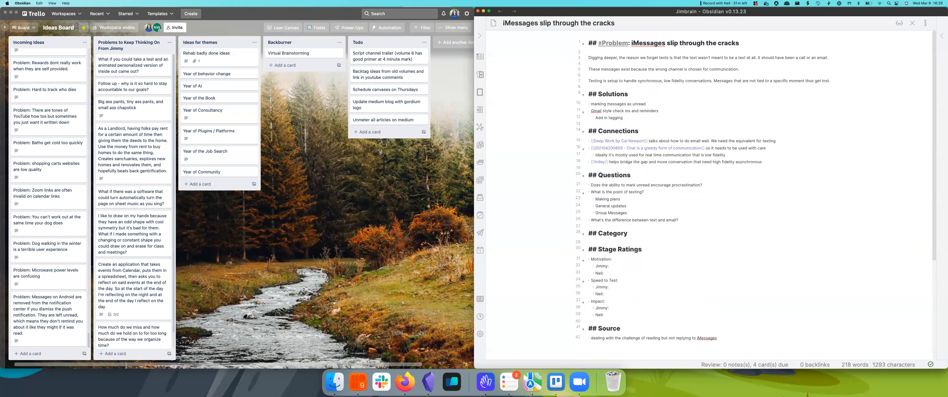
click(626, 94)
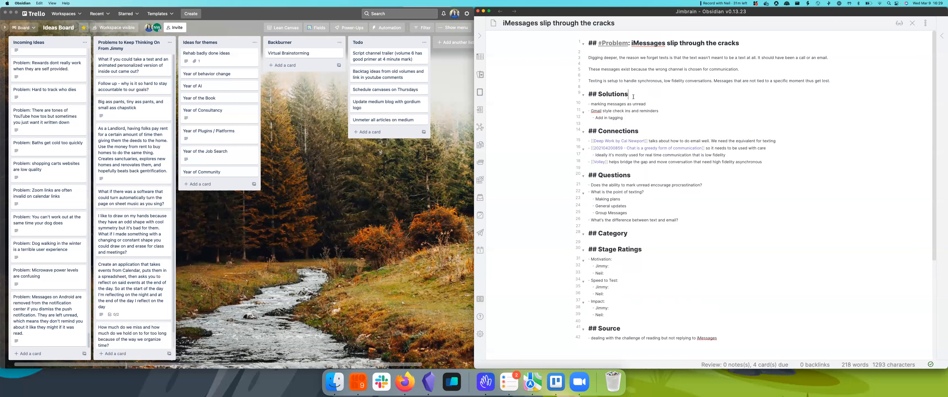
Add 'Send better texts' as the first solution with the sub-point 'Use the medium correctly'.
text(Send better texts)
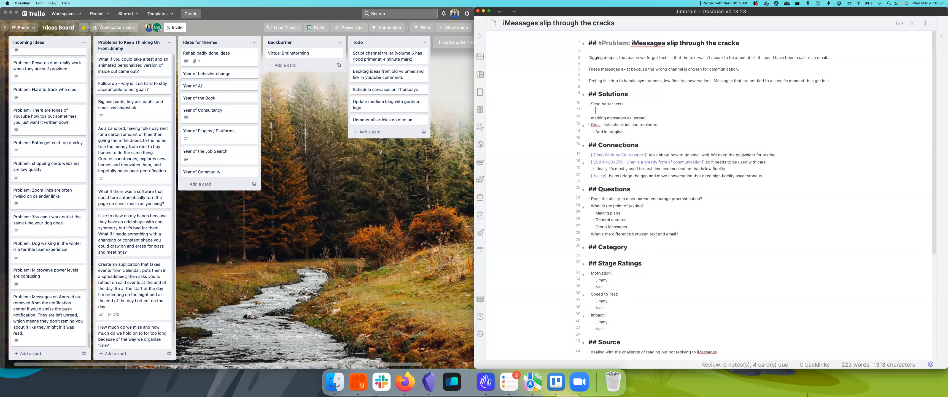
text(Use the medium correctly)
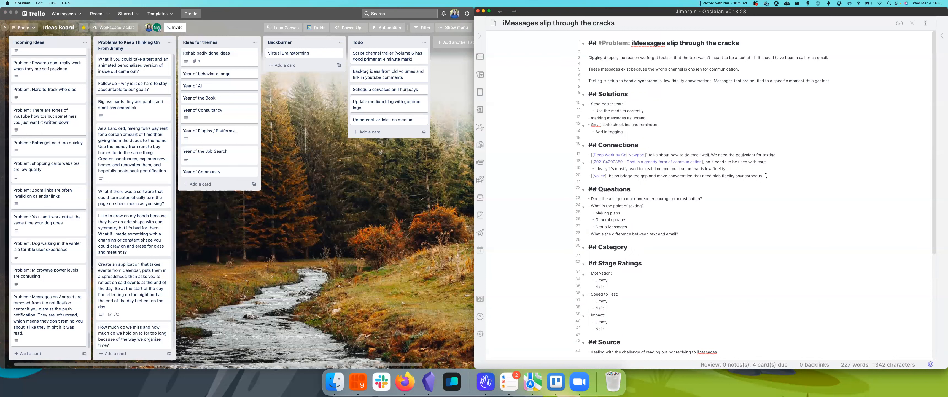
text([[)
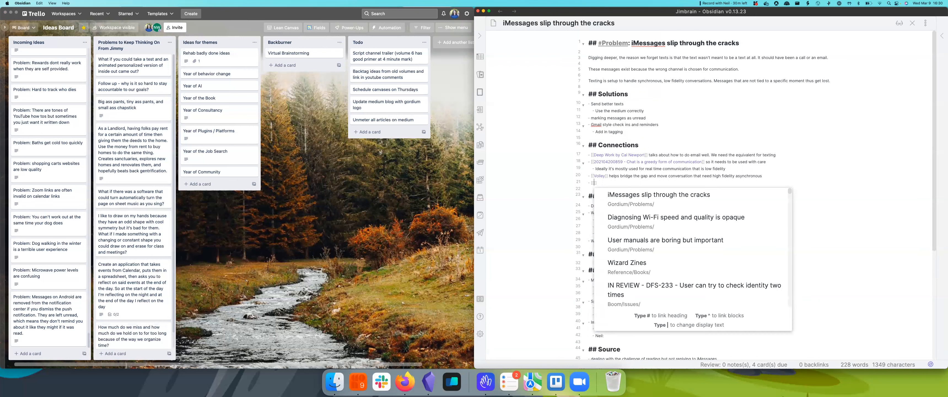
Link The War on Developer Productivity, noting it makes the same argument with Slack.
text(war)
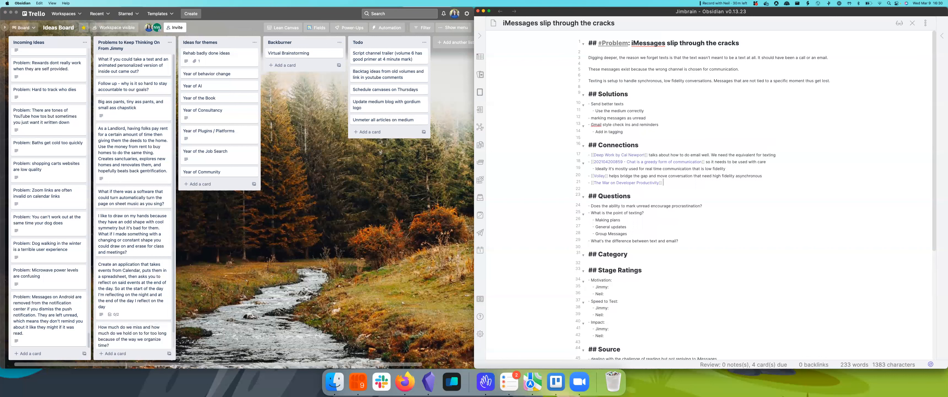
text(makes the same)
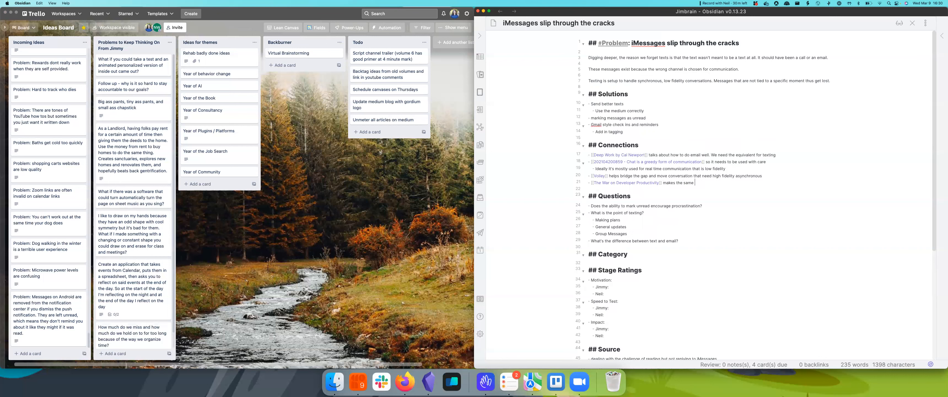
text(argument as above)
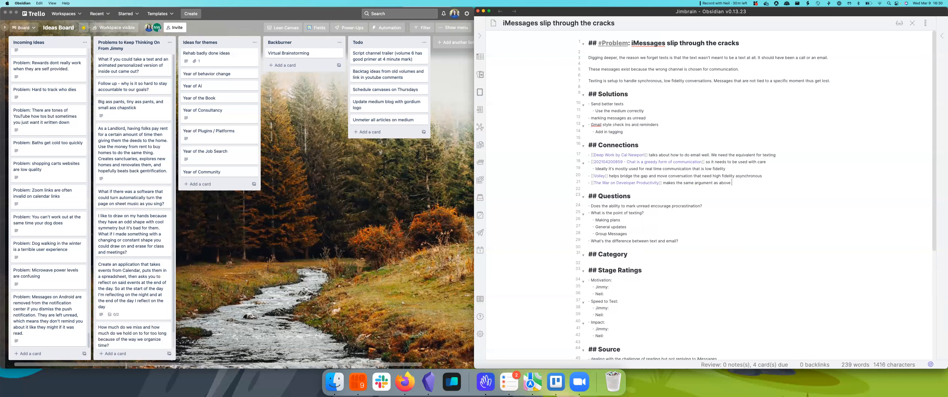
text(with rea)
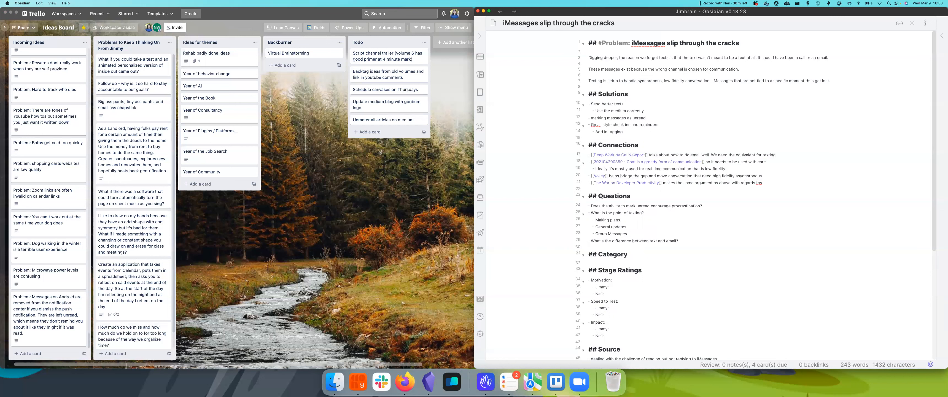
text(slack)
text(Short video)
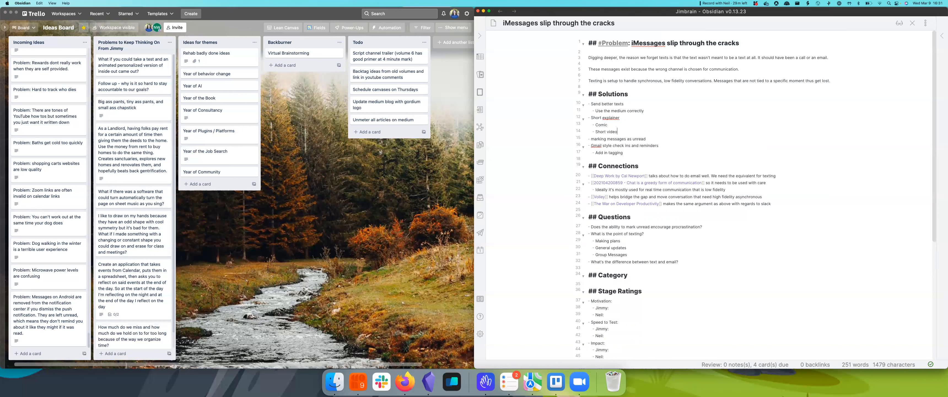
key(enter)
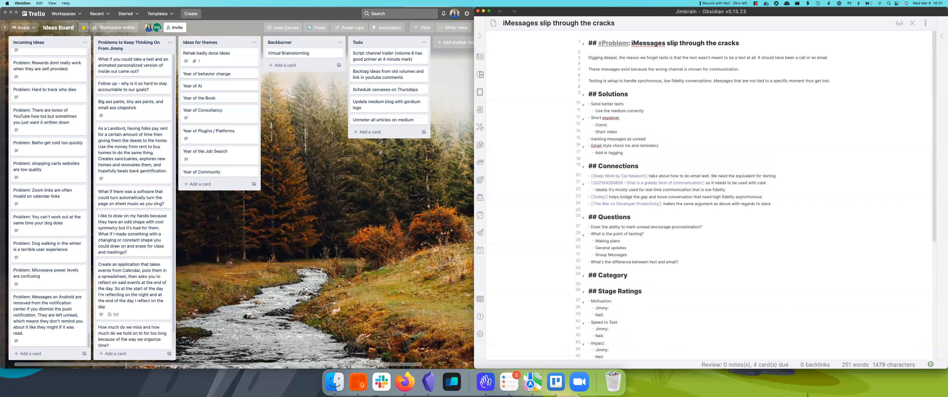
right_click(609, 117)
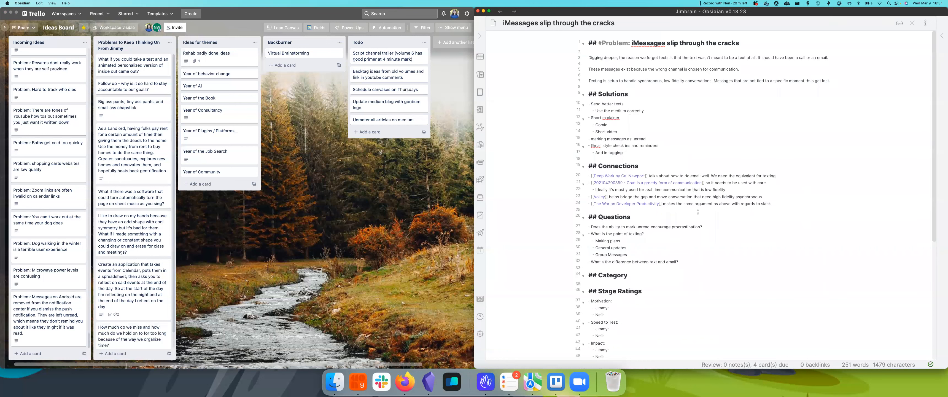
Add the question 'Why don't people use the medium correctly?' answered that texting eases loneliness but lacks fidelity.
text(w)
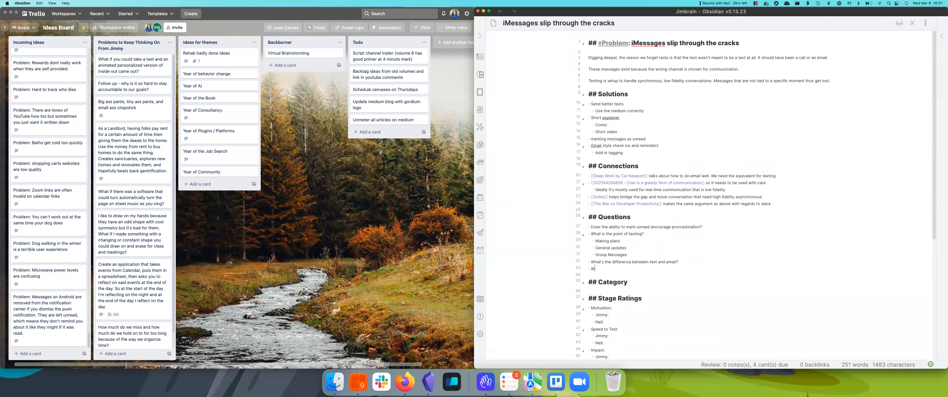
text(hy don't people use the medium corr)
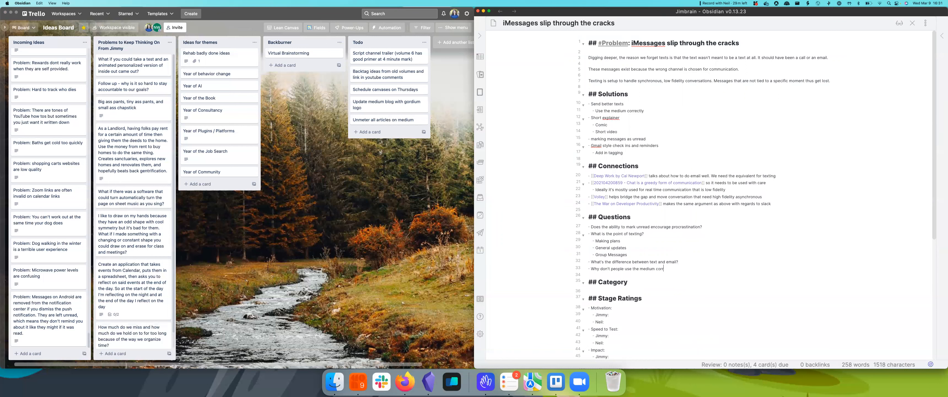
text(Texting allows you to fee)
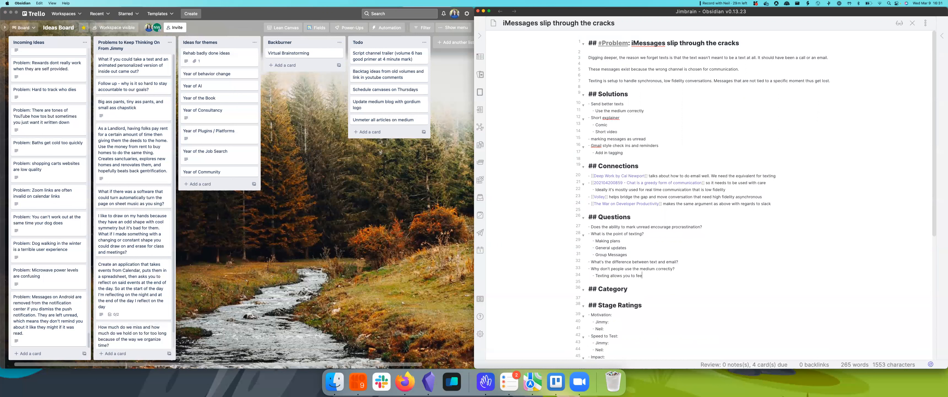
text(like)
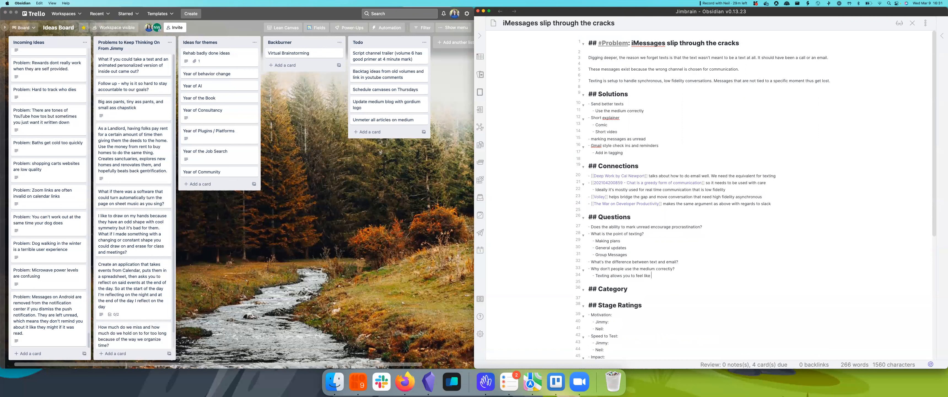
text(you aren't as alone.)
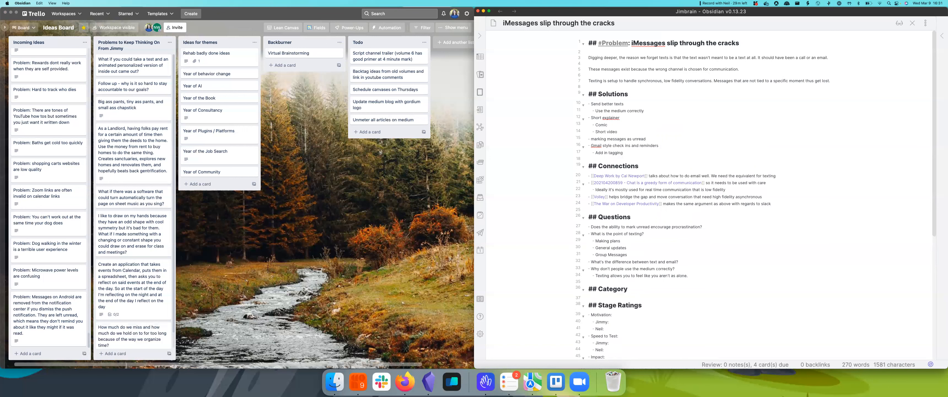
text(So it can creat)
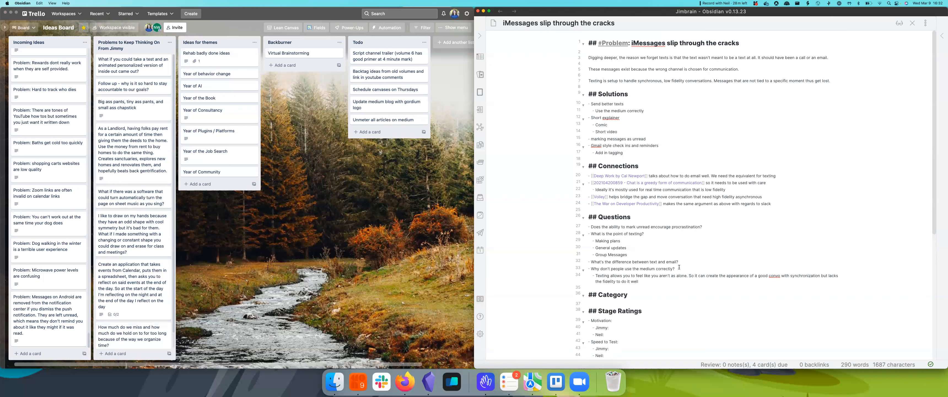
scroll(down, 3)
text(- )
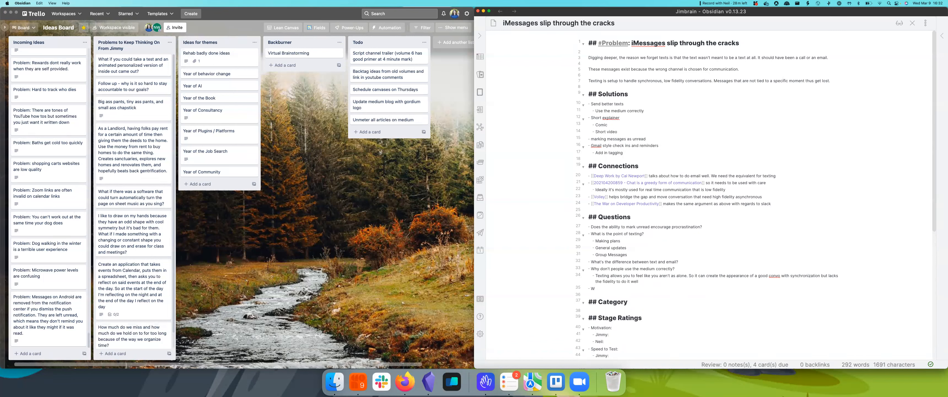
Add the question on devoting time to social media habits over texting, answered that it isn't monetized like social media.
text(Why do)
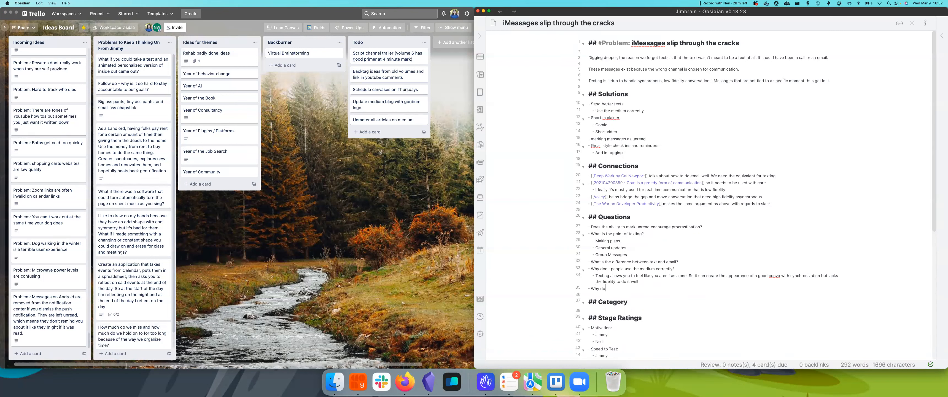
text(we devote so much time to social media habits but not as much to texting?)
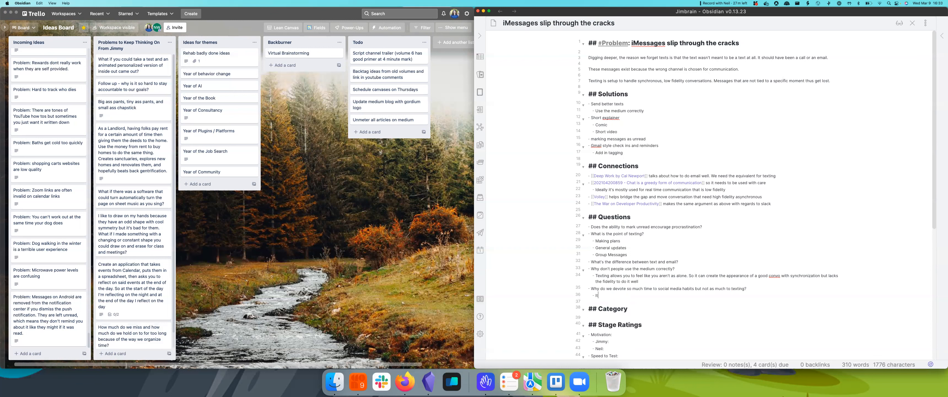
text(It's not quite a s)
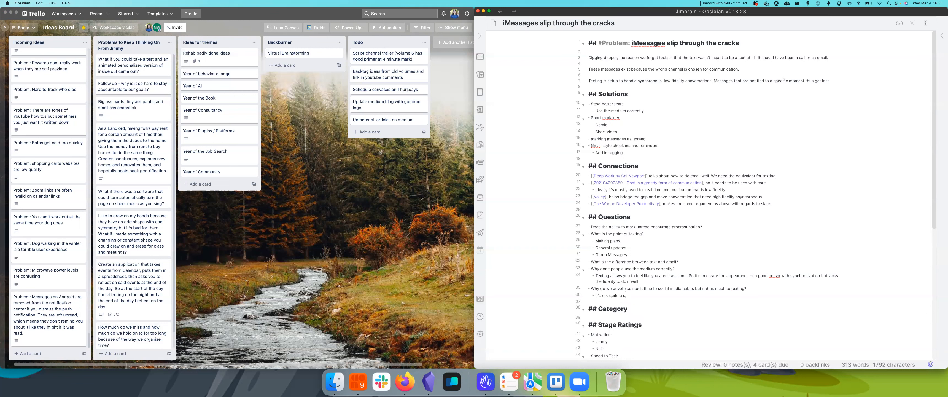
text(bad)
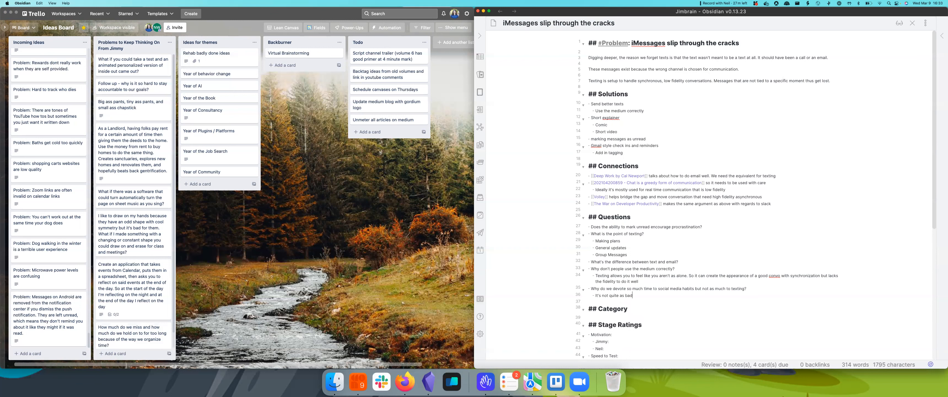
text(as social media because of the lack of monetization)
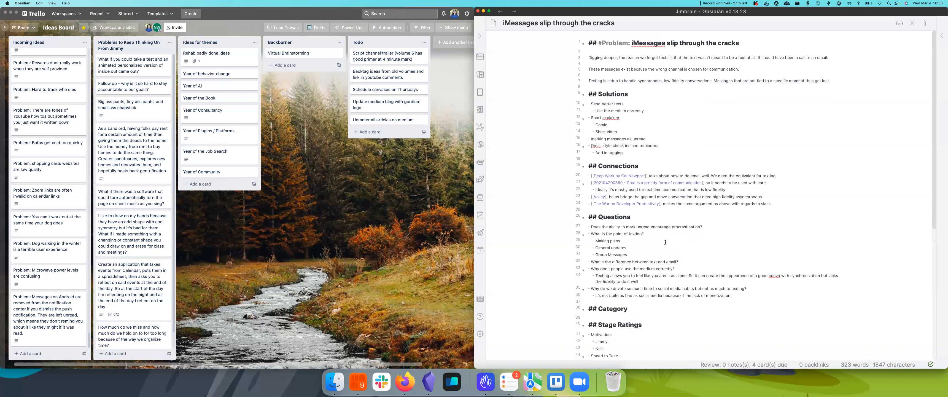
mouse_move(680, 259)
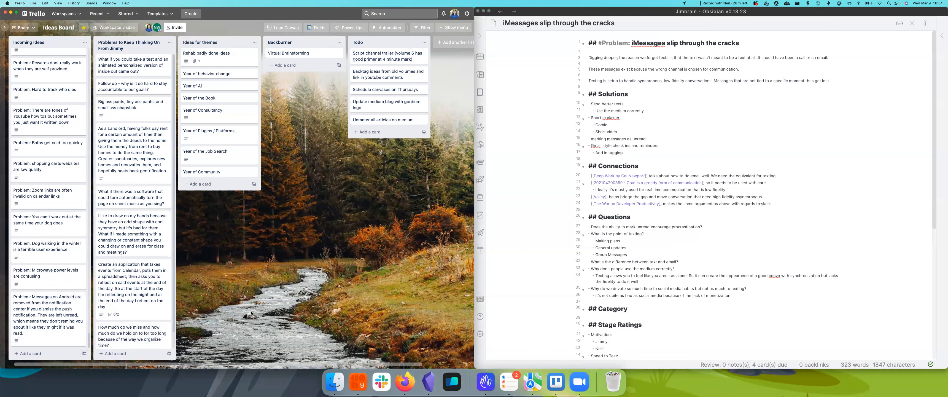
Create the Problem card 'We don't use texts correctly' in Incoming Ideas and open it.
click(29, 353)
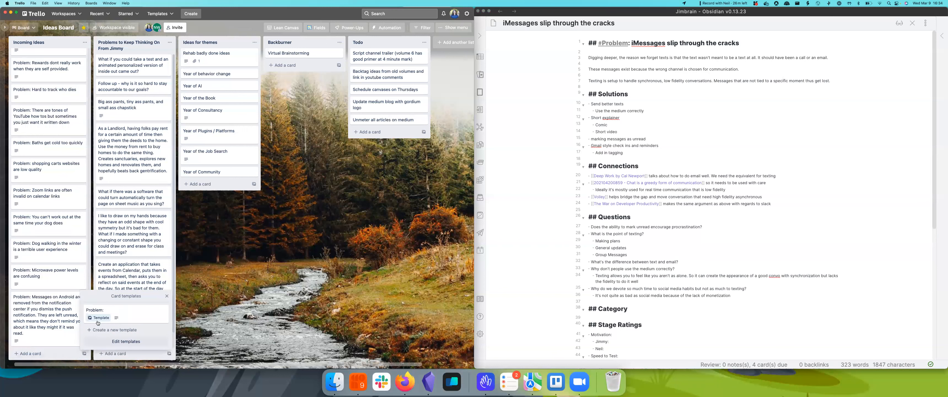
click(99, 318)
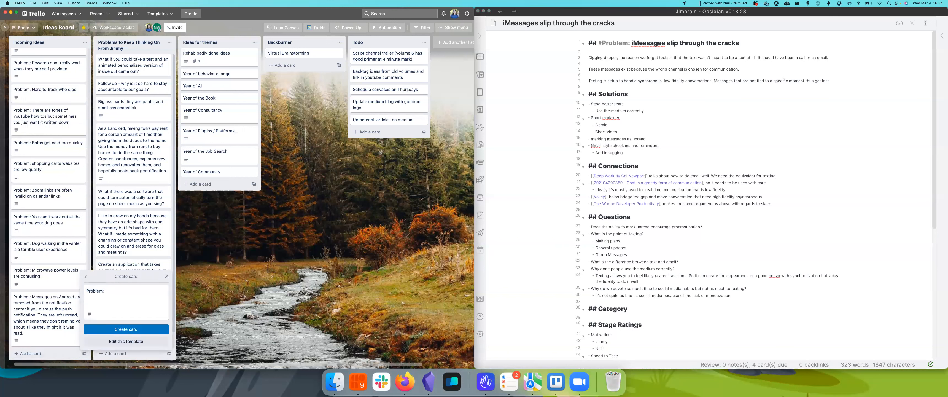
text(We don't use tex)
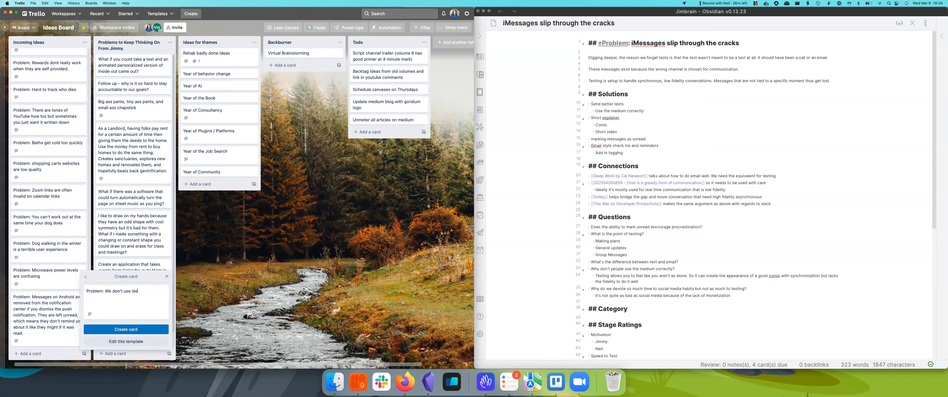
text(s correctly)
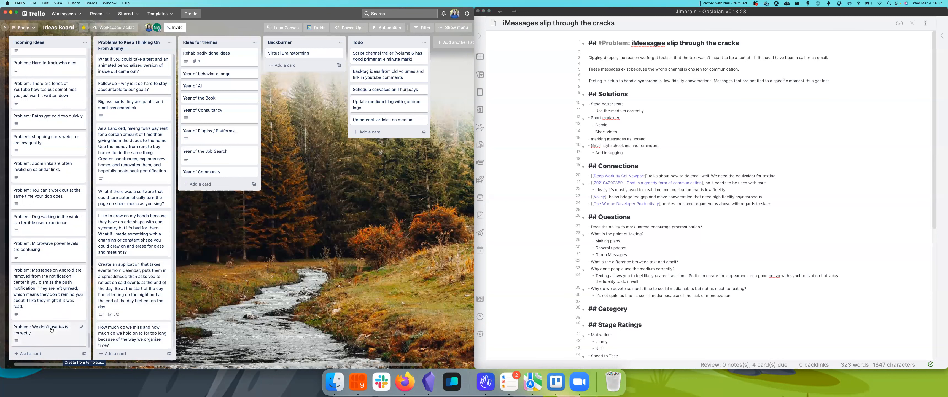
click(45, 330)
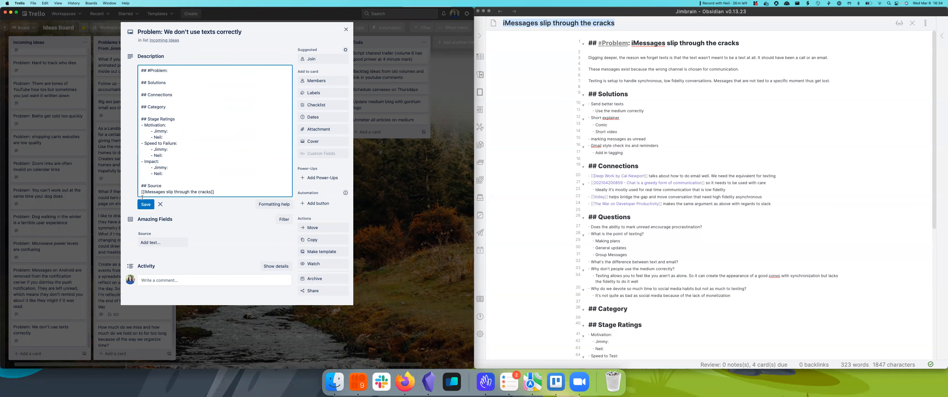
Create the Problem card 'Online dating occurs via texting' with [[iMessages slip through the cracks]] as its source.
click(345, 29)
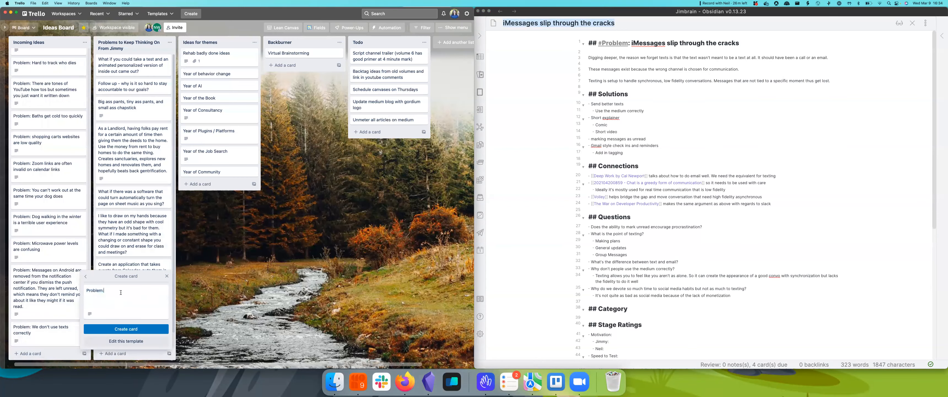
text(Online dating occurs)
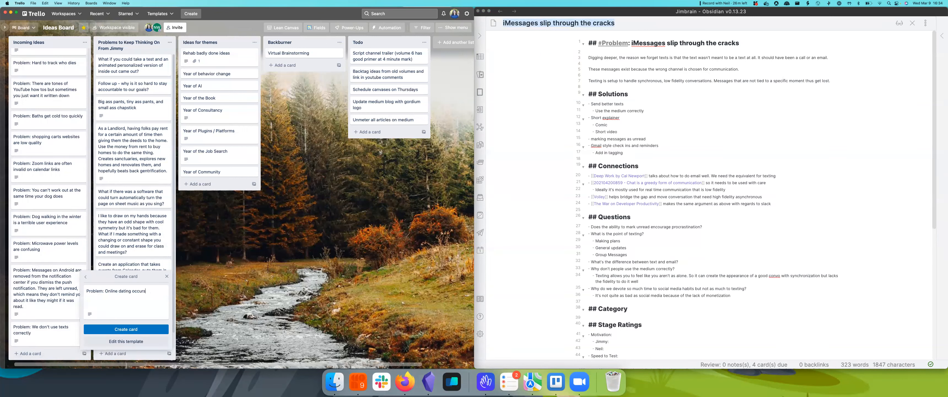
text(via texting)
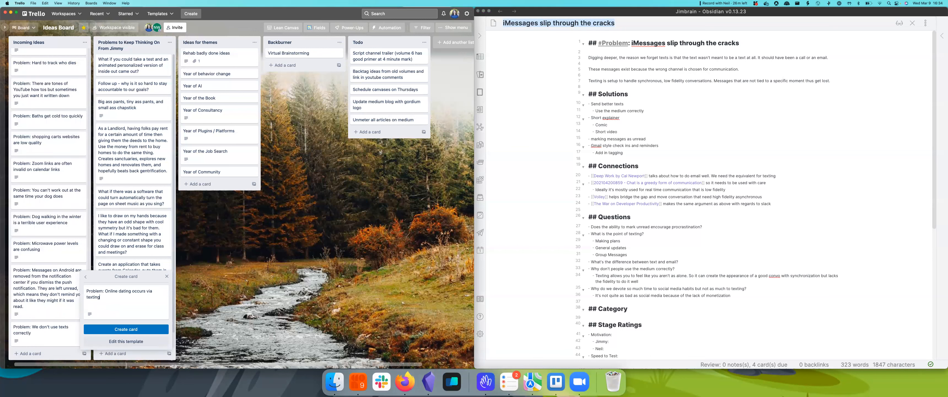
click(126, 329)
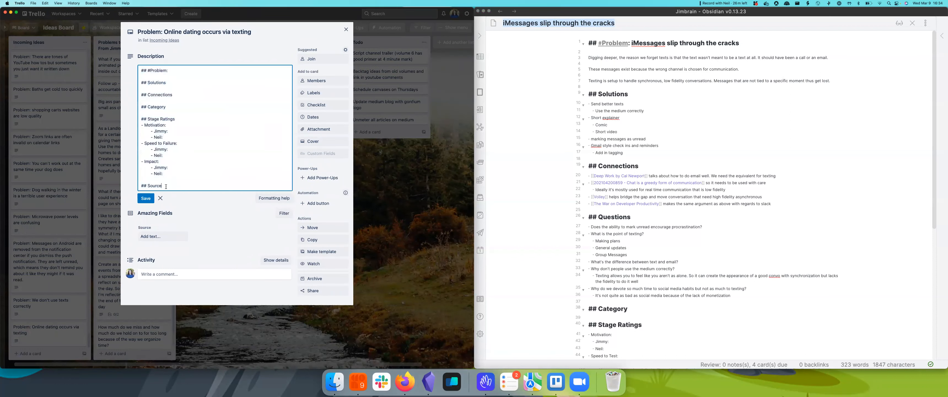
text([[iMessages slip through the cracks]])
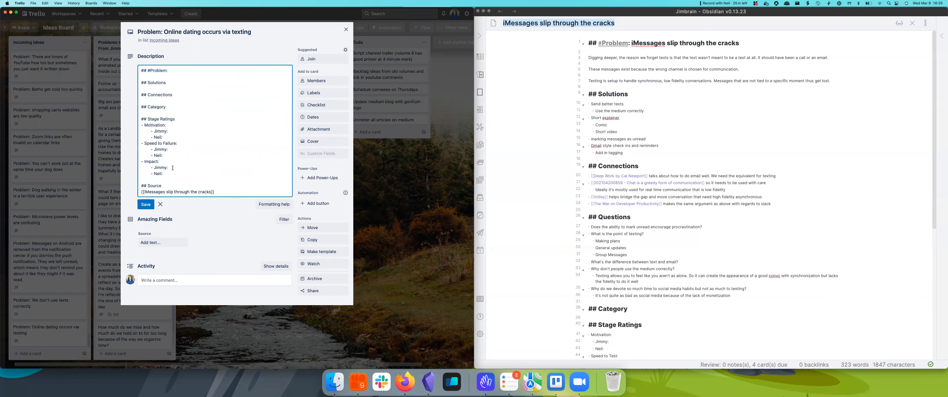
click(346, 29)
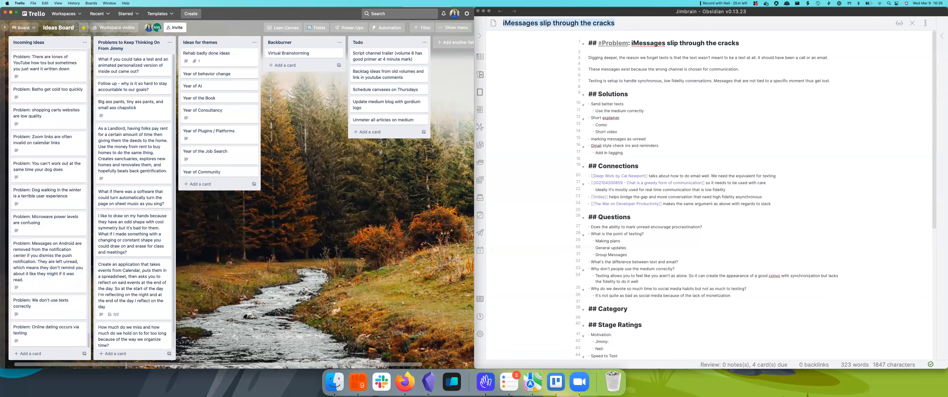
mouse_move(674, 192)
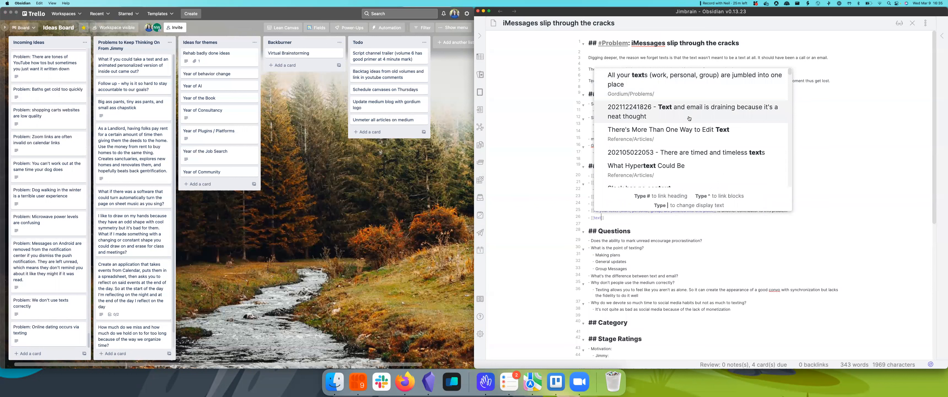
click(695, 106)
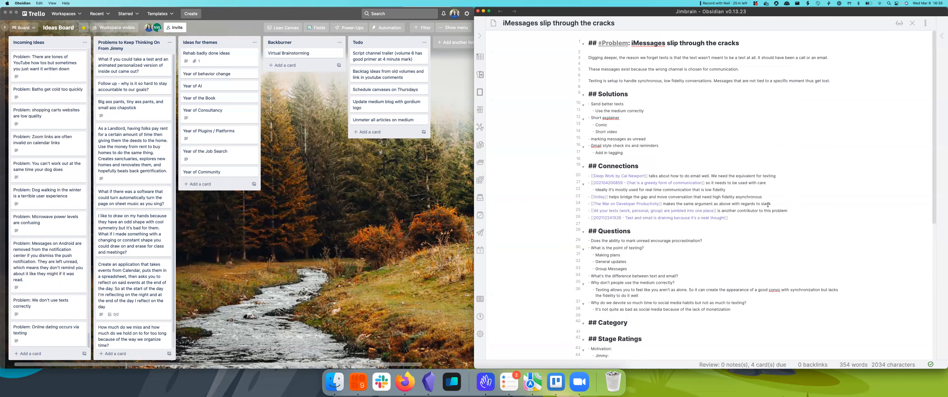
click(728, 218)
text( - it)
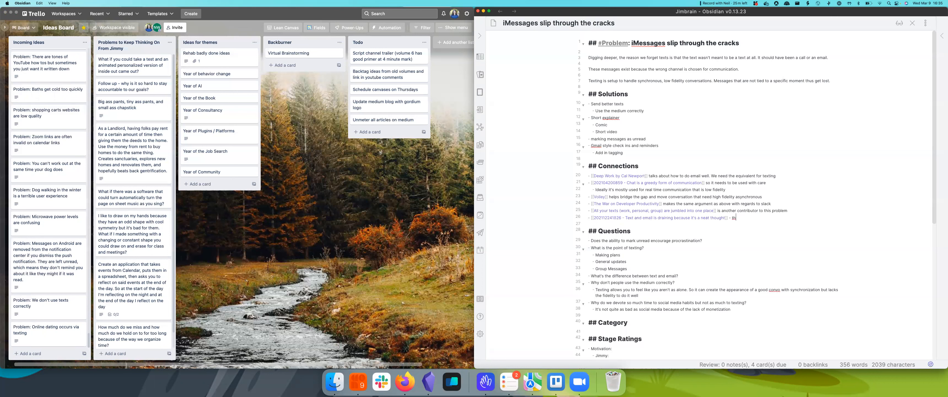
key(backspace)
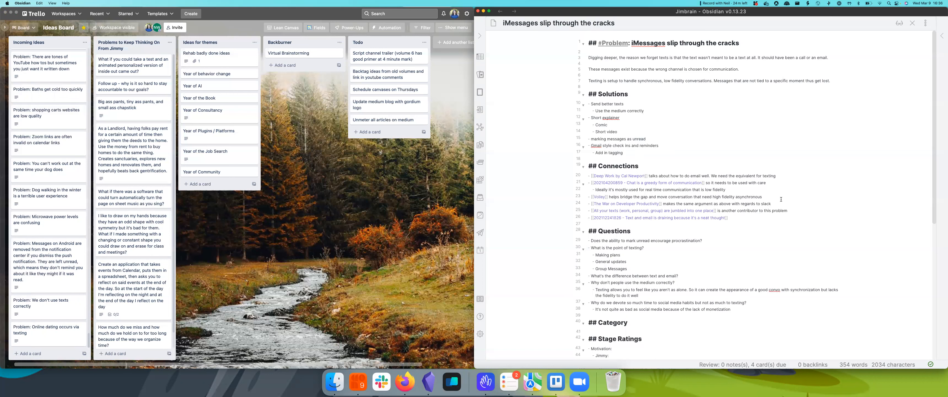
mouse_move(772, 201)
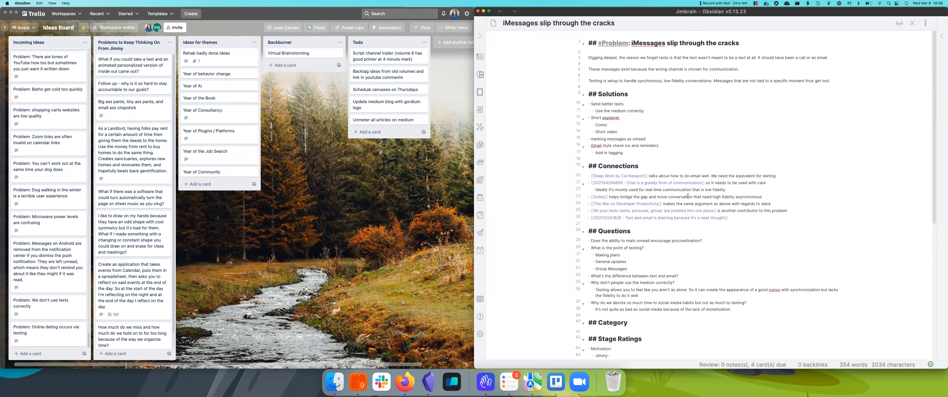
Delete the Solutions bullets from 'Send better texts' through 'Short video', keeping unread marking and Gmail-style check-ins.
scroll(down, 3)
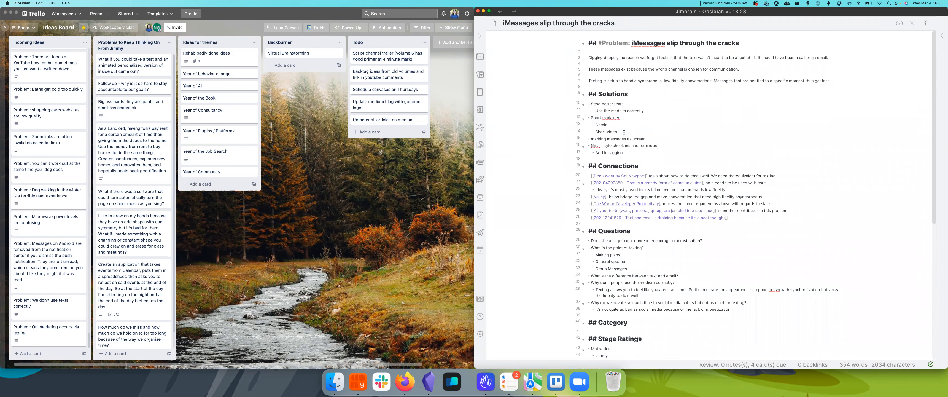
drag(591, 111, 615, 132)
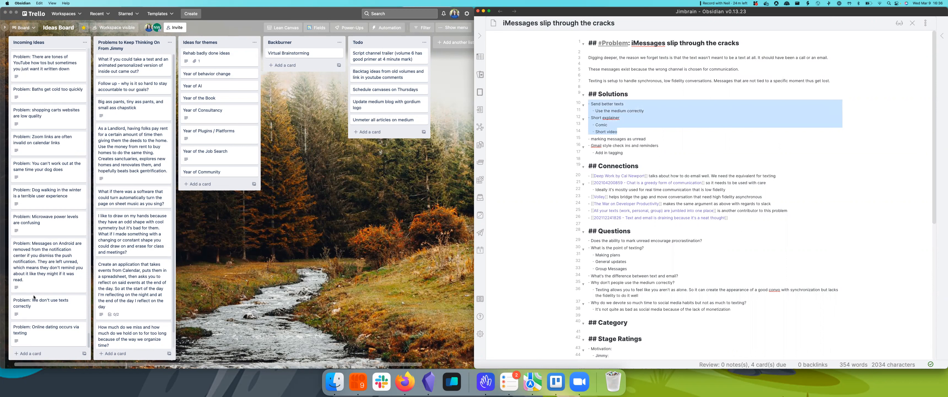
click(624, 138)
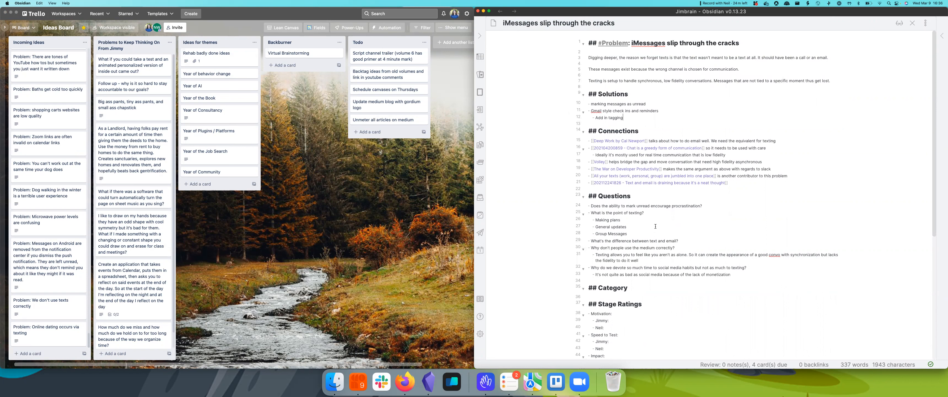
scroll(down, 3)
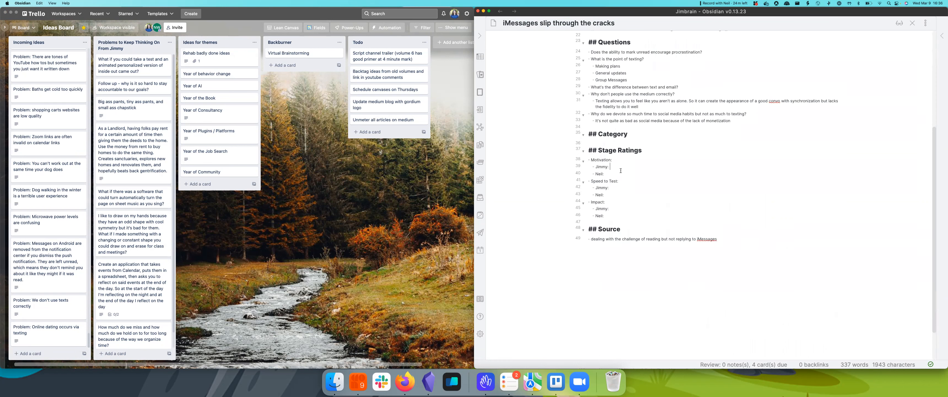
Rate Motivation and Speed to Test at 0, with Jimmy and Neil each giving 0.
click(612, 160)
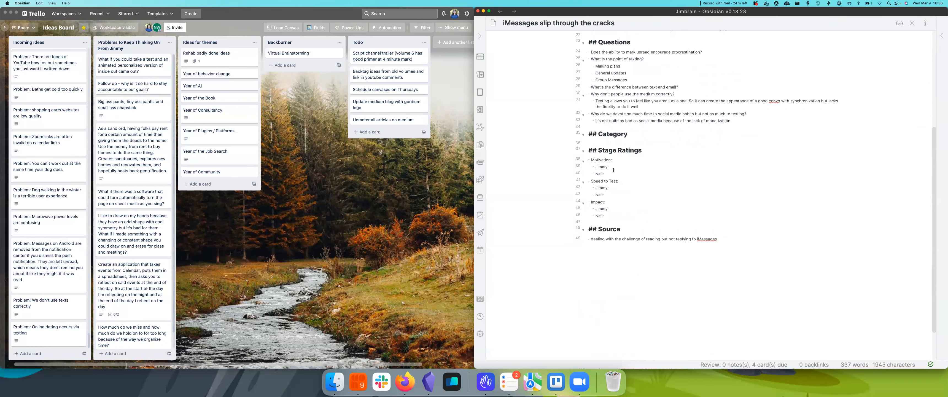
text(0)
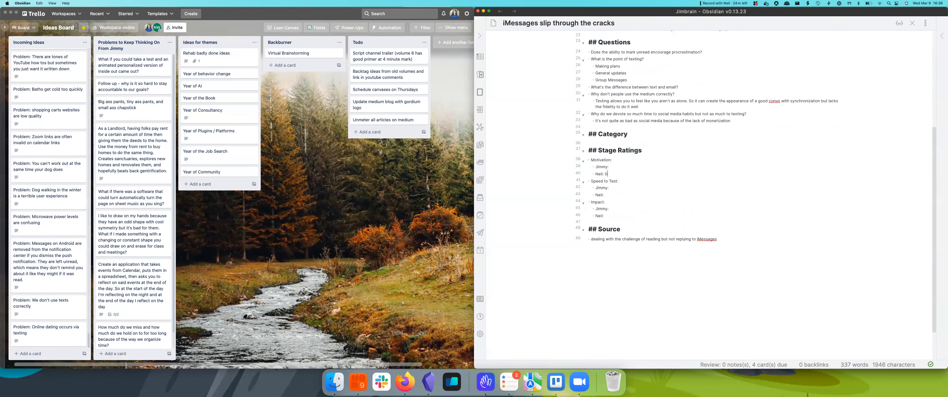
text(0)
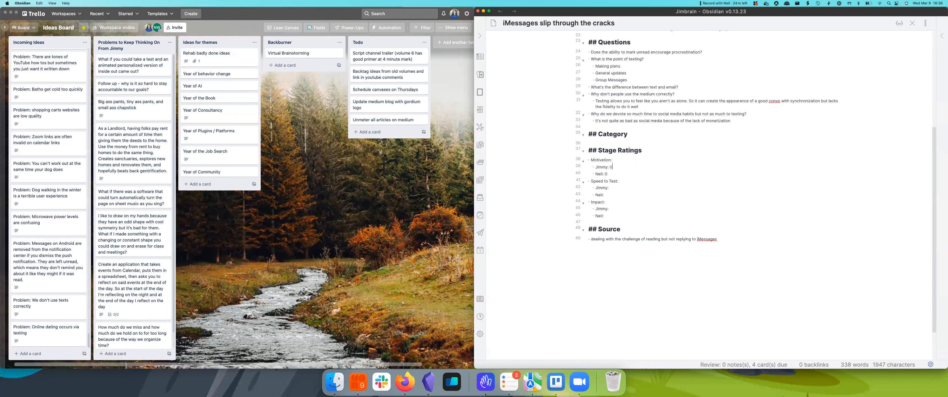
text(0)
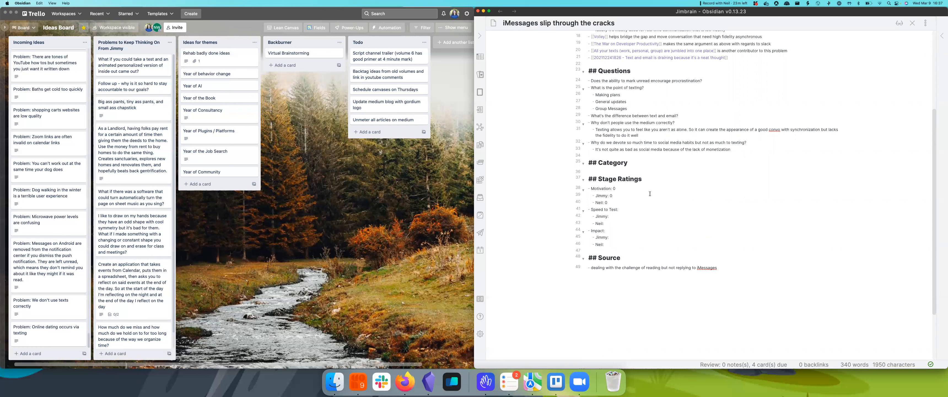
text(0)
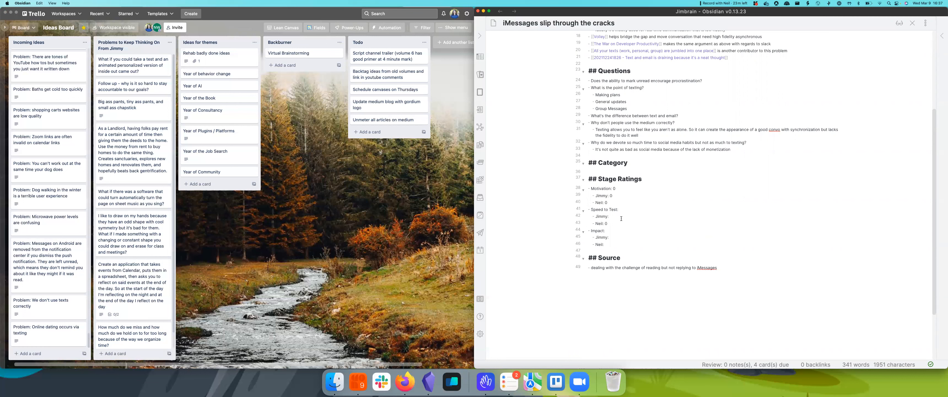
text(t)
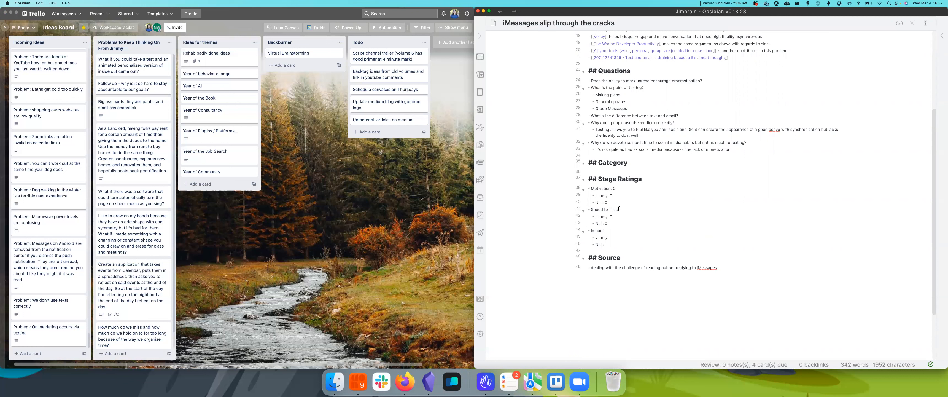
text(: 0)
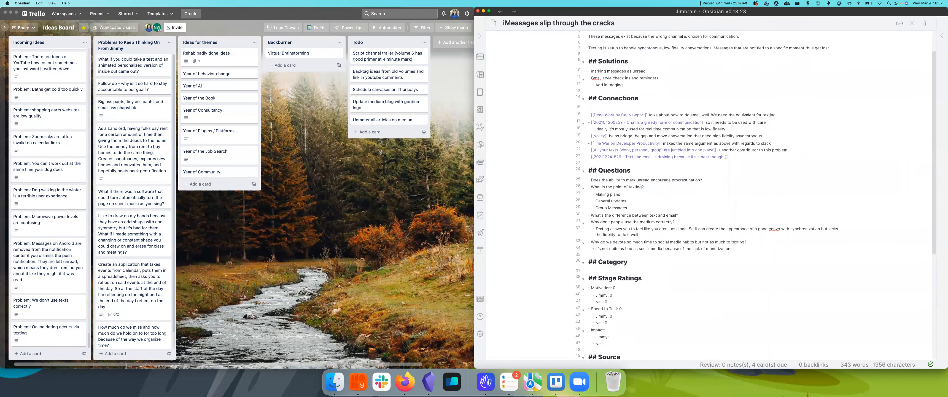
Add Connections for an app that schedules messages and [[Reminders are very rigid]] helping you remember to text people.
text(App that allows you to)
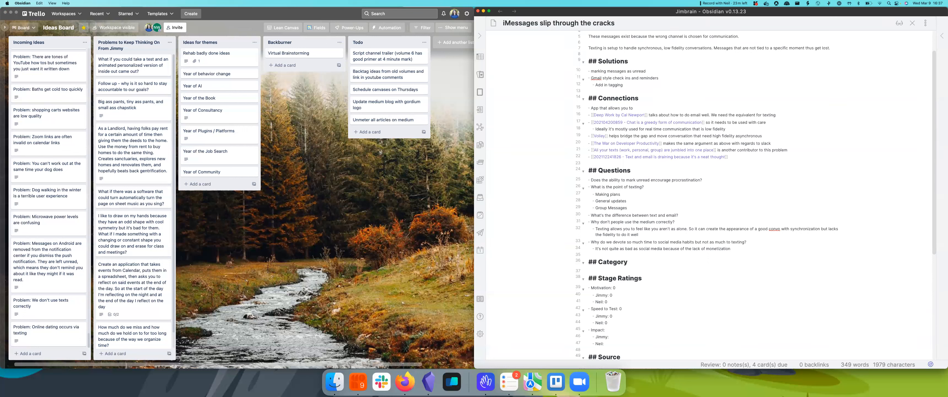
text(t)
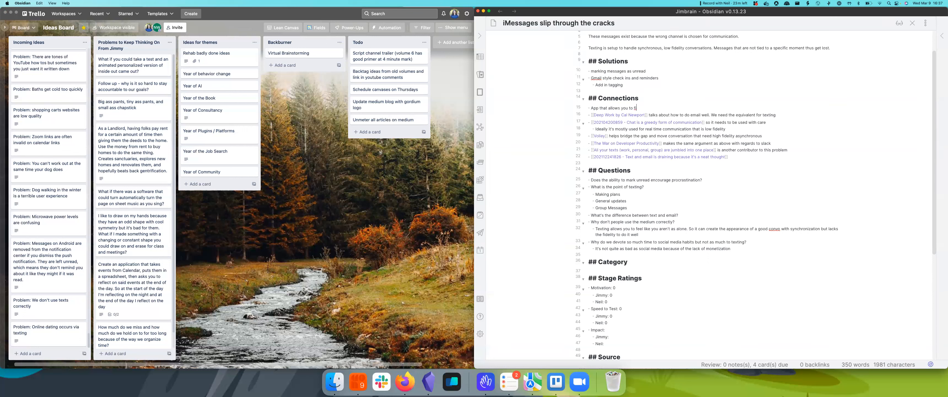
text(schedule messages)
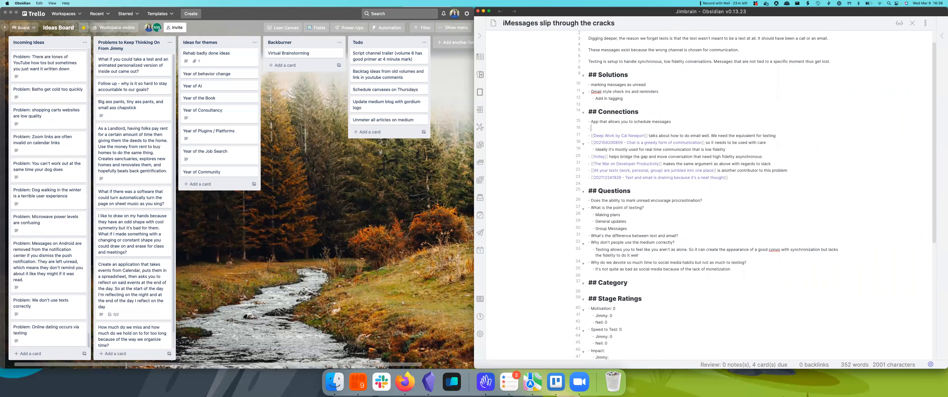
text([[reminders are very rigid]] is similar in that it)
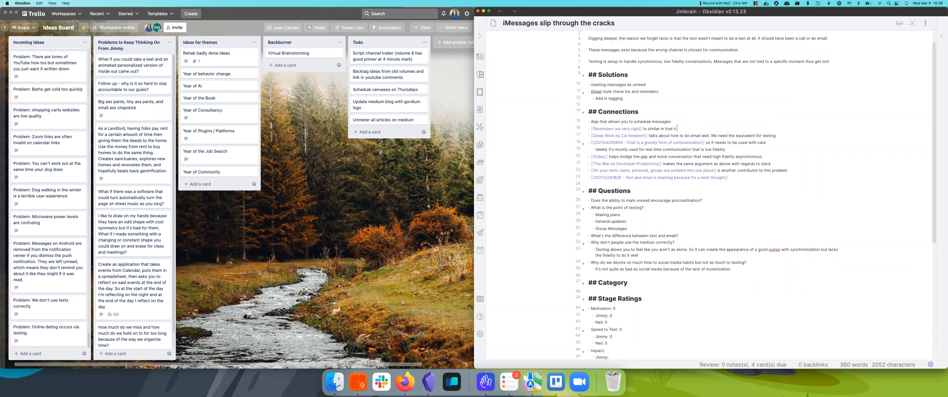
text(helps you remember to text)
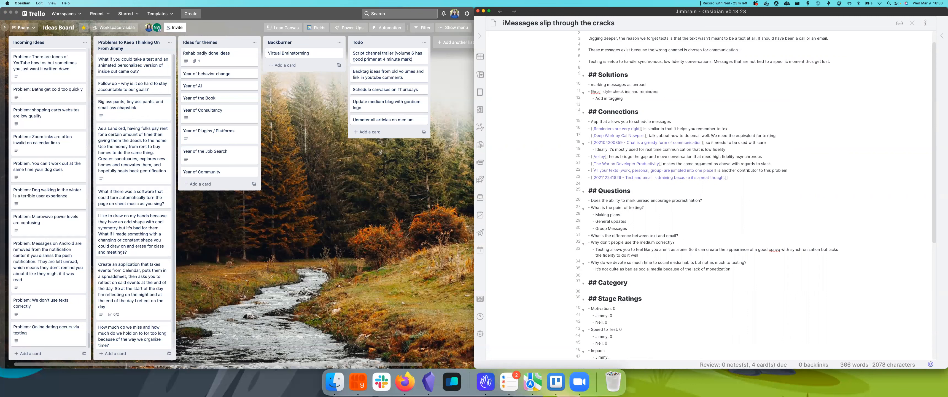
text(people)
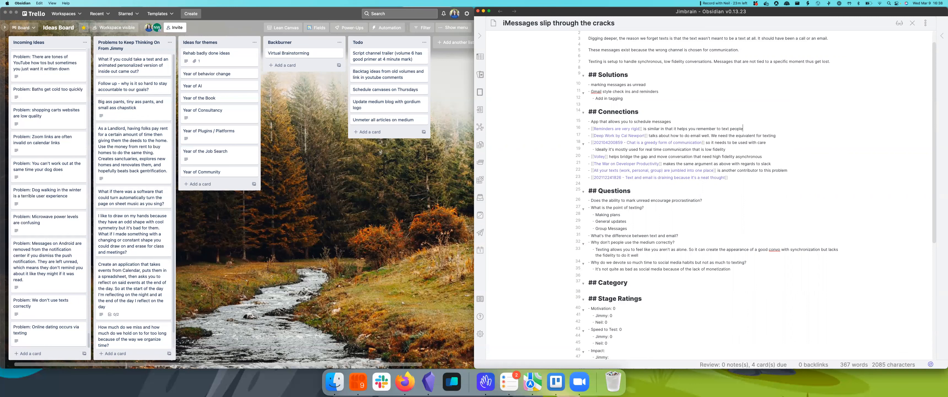
scroll(down, 3)
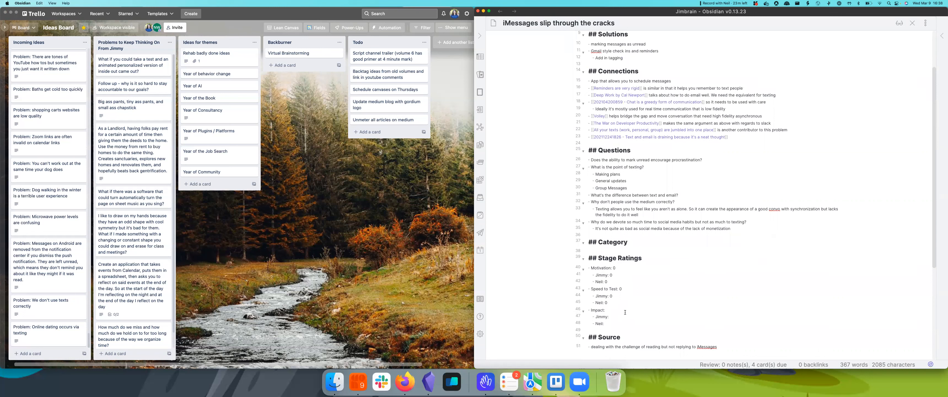
Fill the Impact ratings 1 and 0 with an overall 0.5.
text(1)
text( 0)
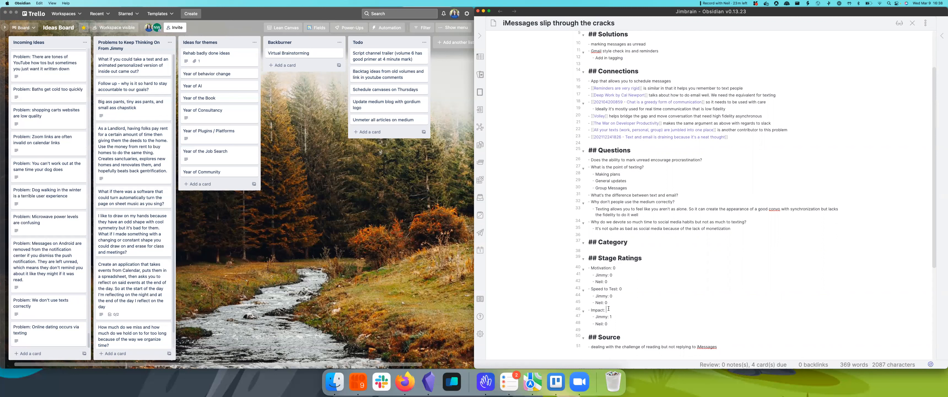
text(.5)
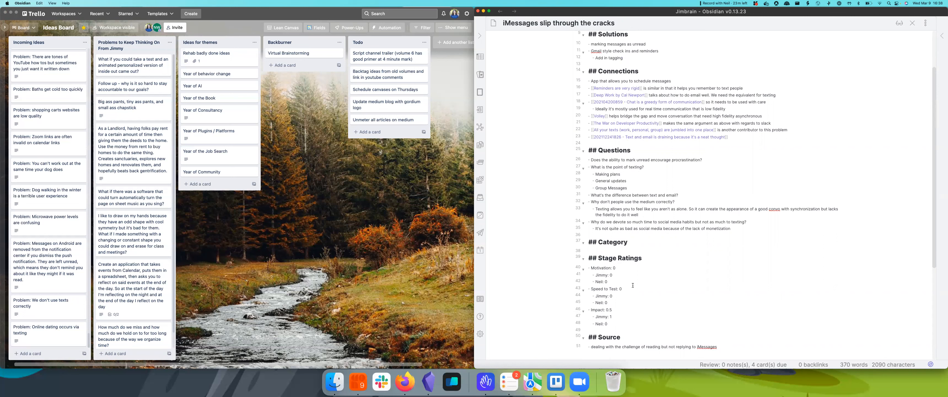
Tag the Category section with #NotOurKnotNow from the tag suggestions.
click(612, 309)
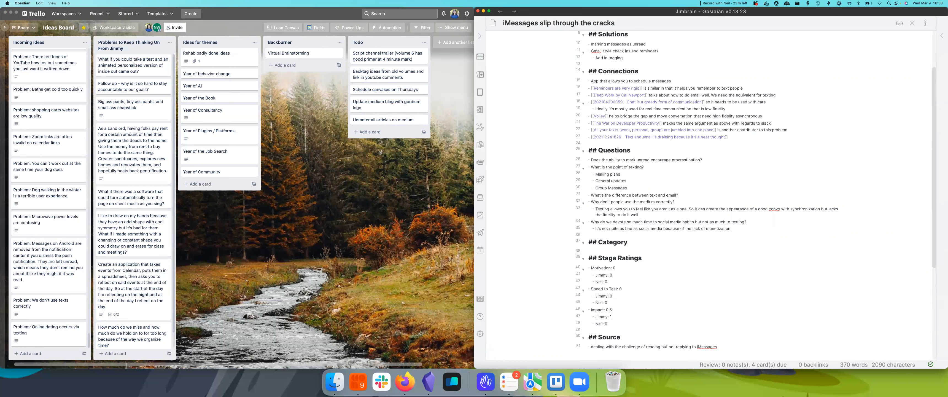
text(#)
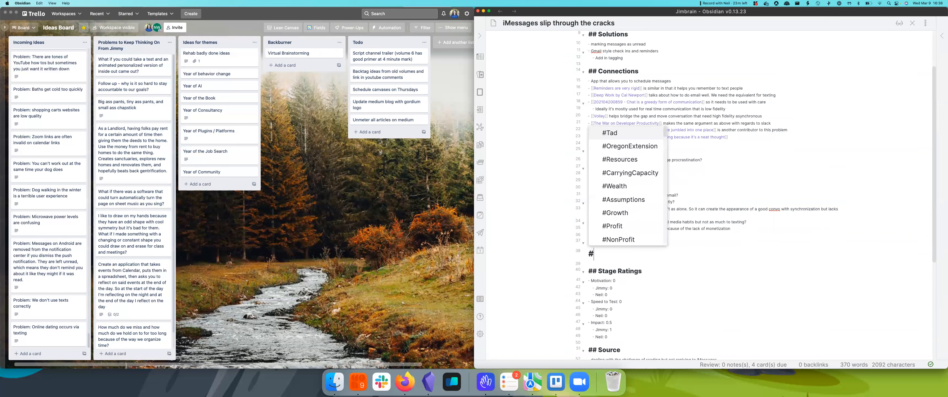
text(#Not)
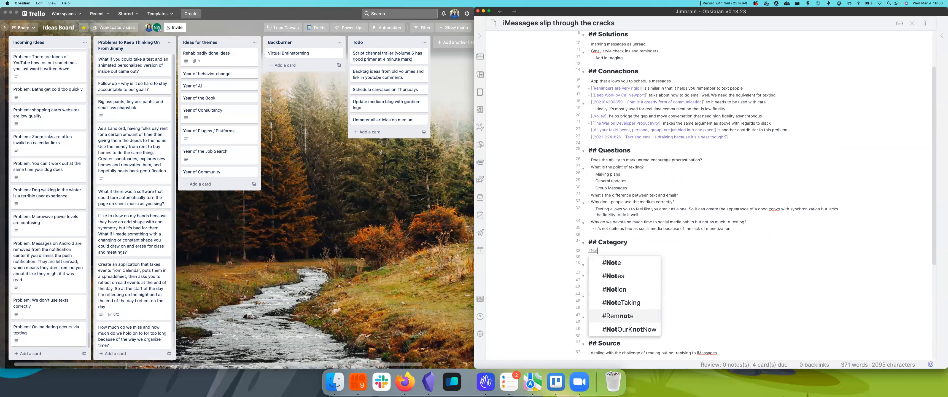
click(624, 328)
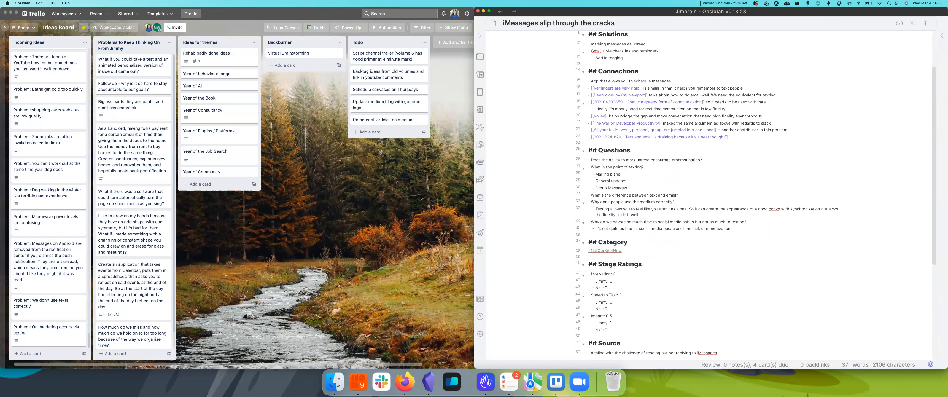